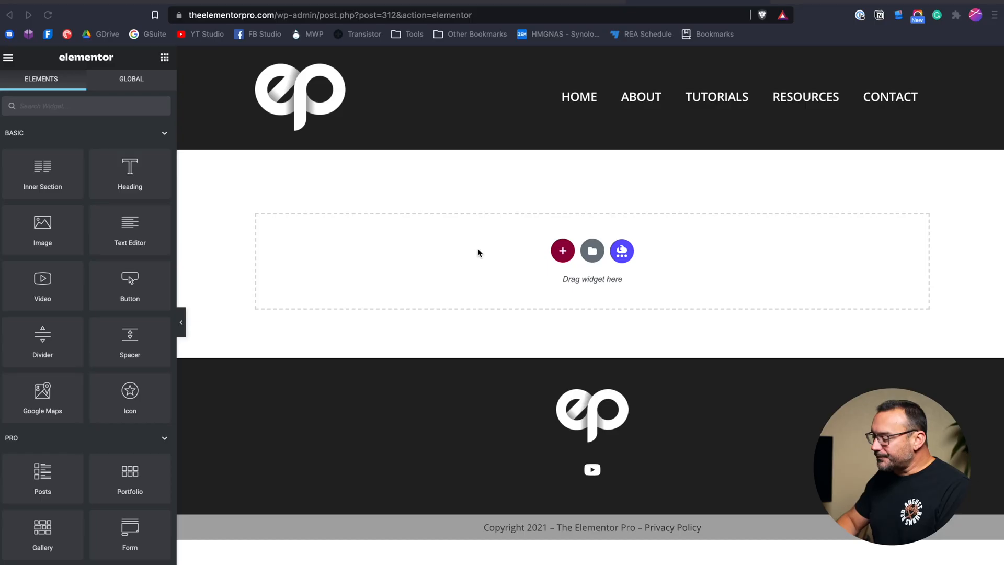
mouse_move(454, 264)
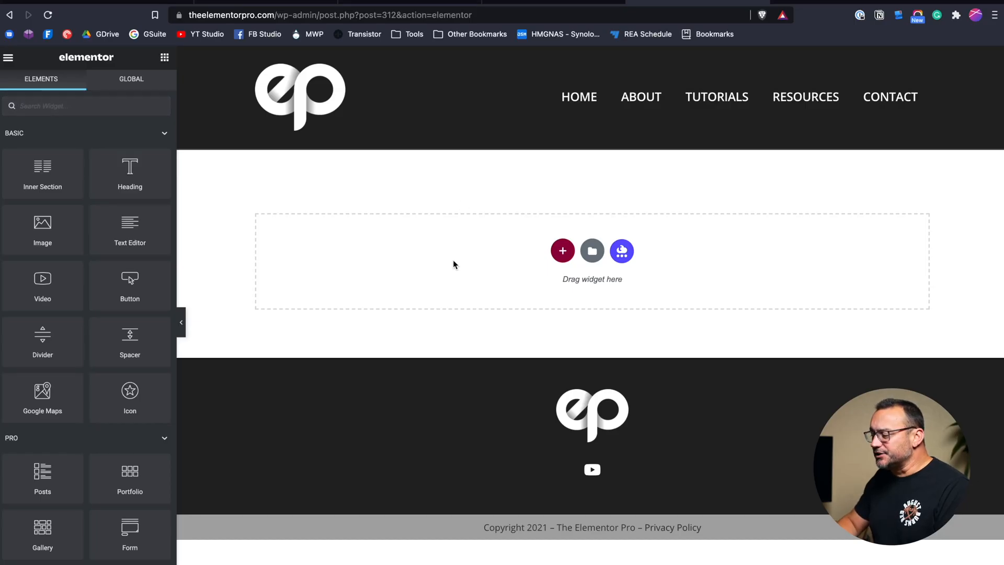
mouse_move(431, 322)
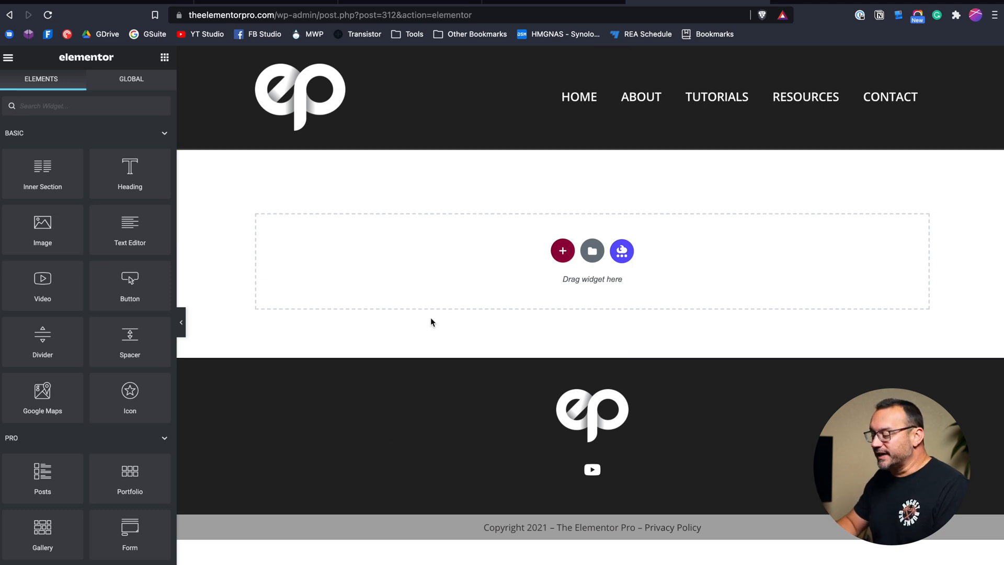
- Show the column-structure choices for a new section on the empty page
click(562, 250)
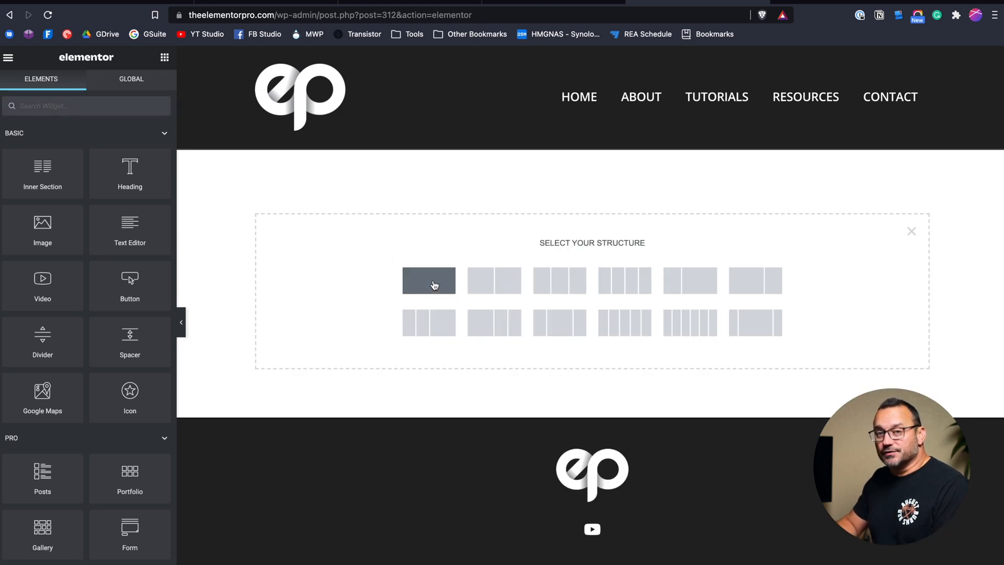
- Create a new two-column section from the structure picker
click(429, 280)
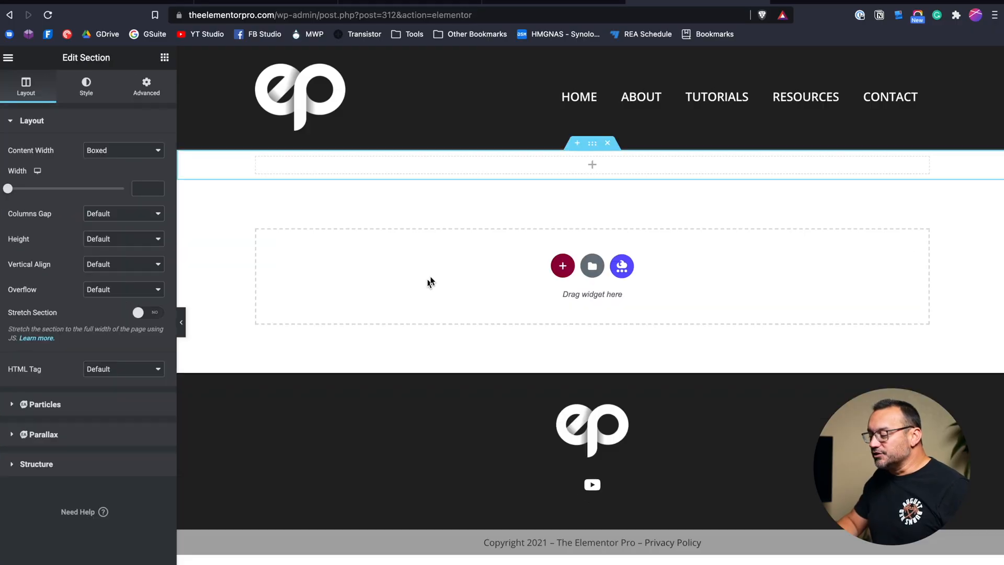
mouse_move(535, 168)
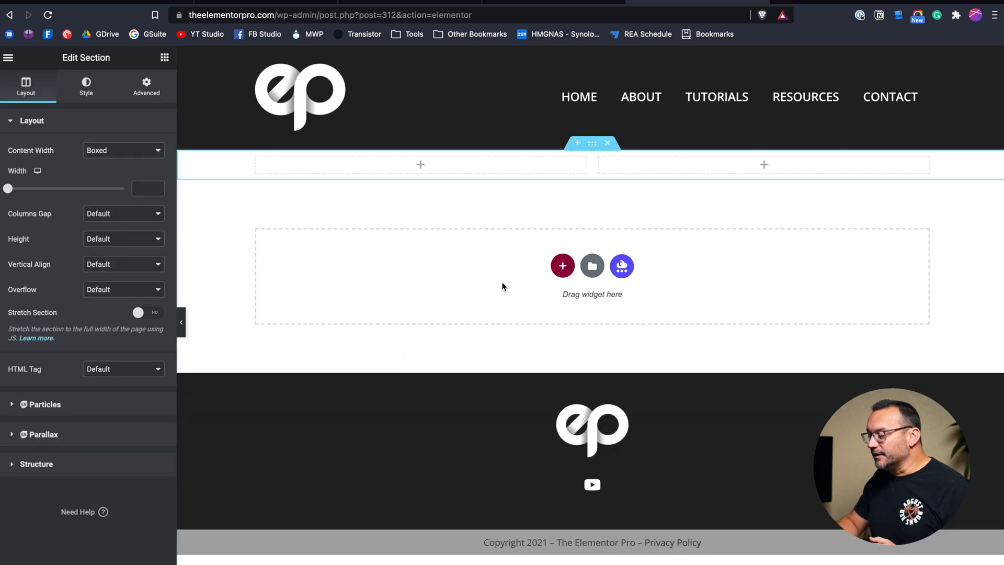
mouse_move(602, 179)
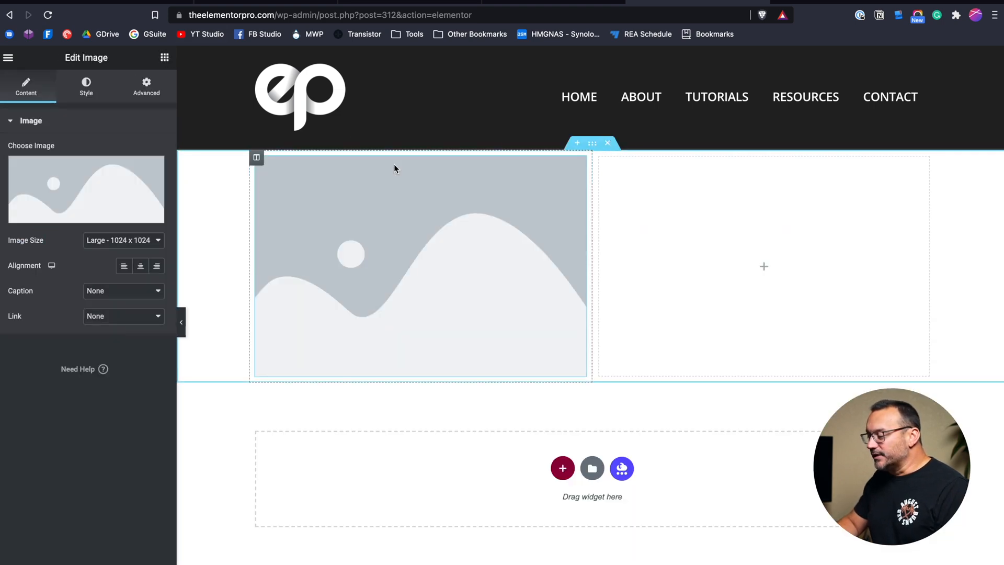
- Insert the page-load-speed tips graphic from the Media Library and duplicate it into the right column
click(85, 188)
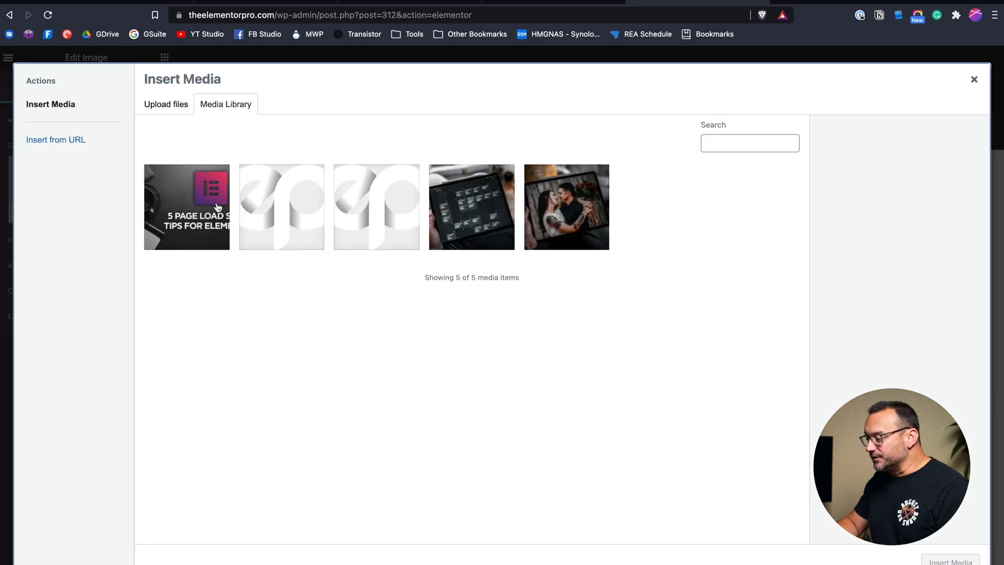
click(186, 207)
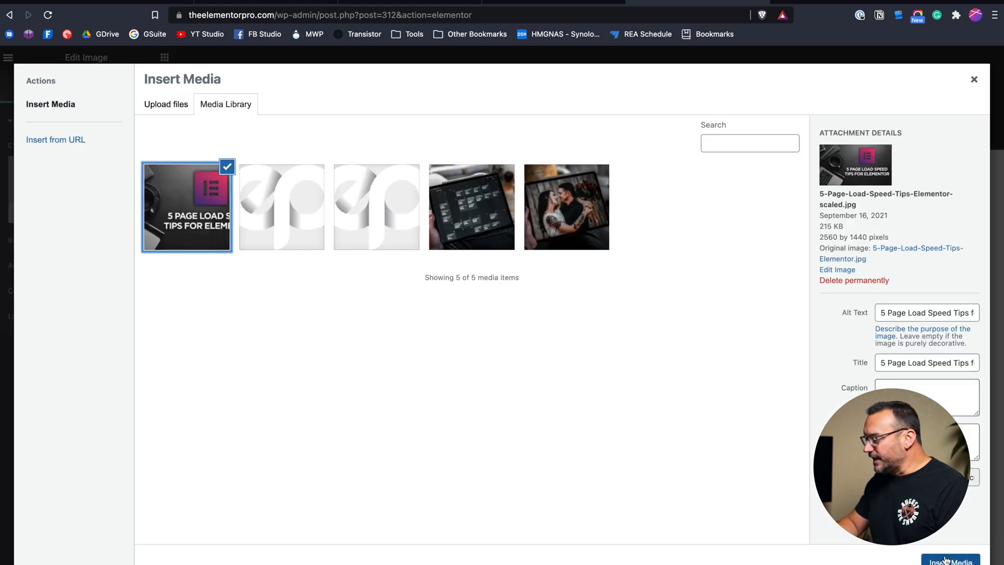
click(950, 560)
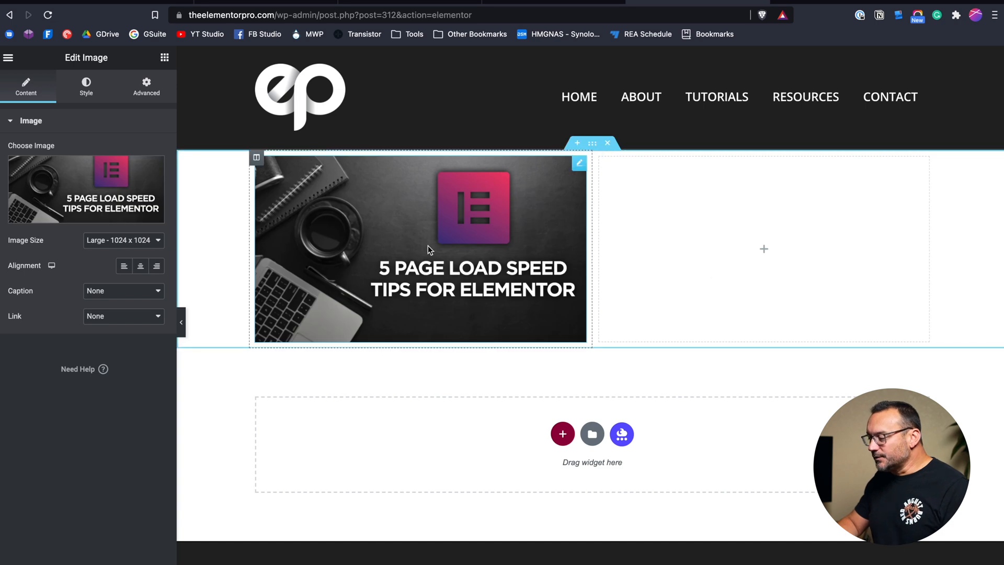
right_click(419, 250)
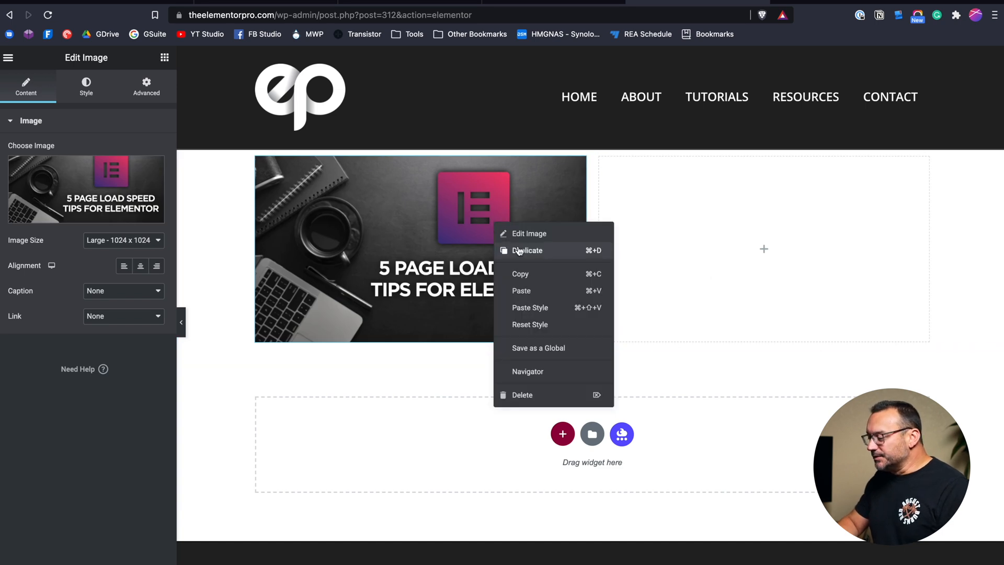
click(527, 250)
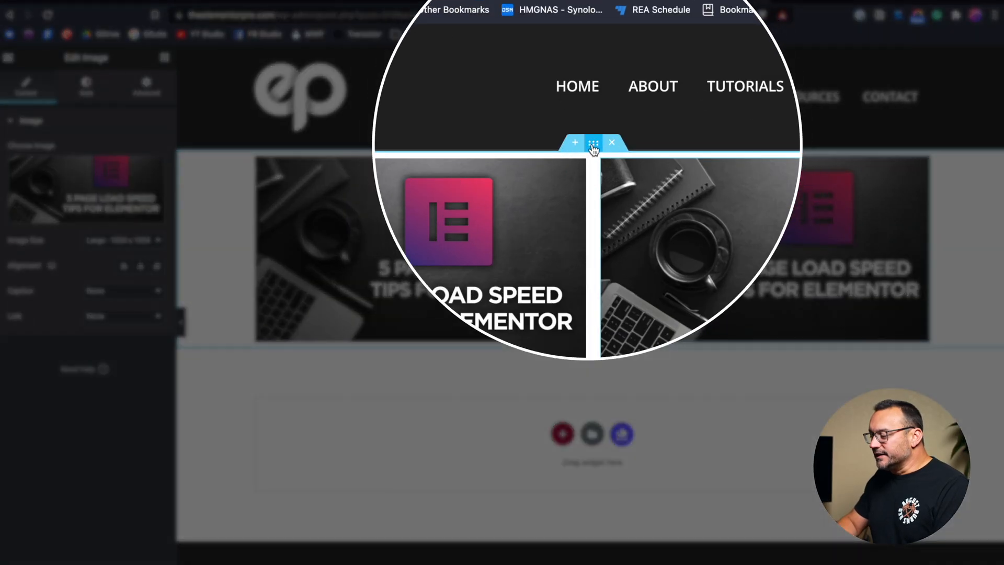
- Select the two-image section and give it a 40px top and bottom margin
click(592, 142)
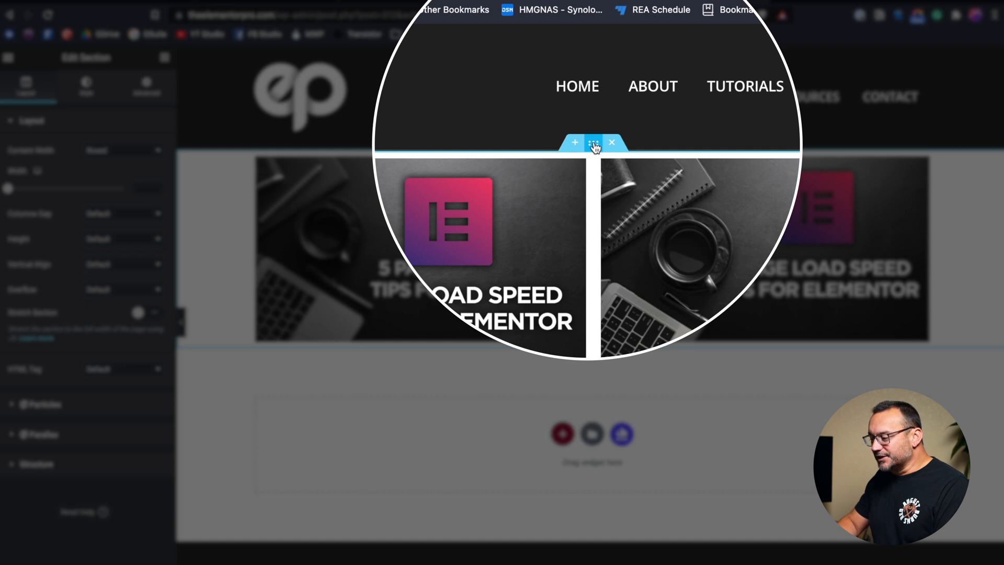
click(173, 76)
text(40)
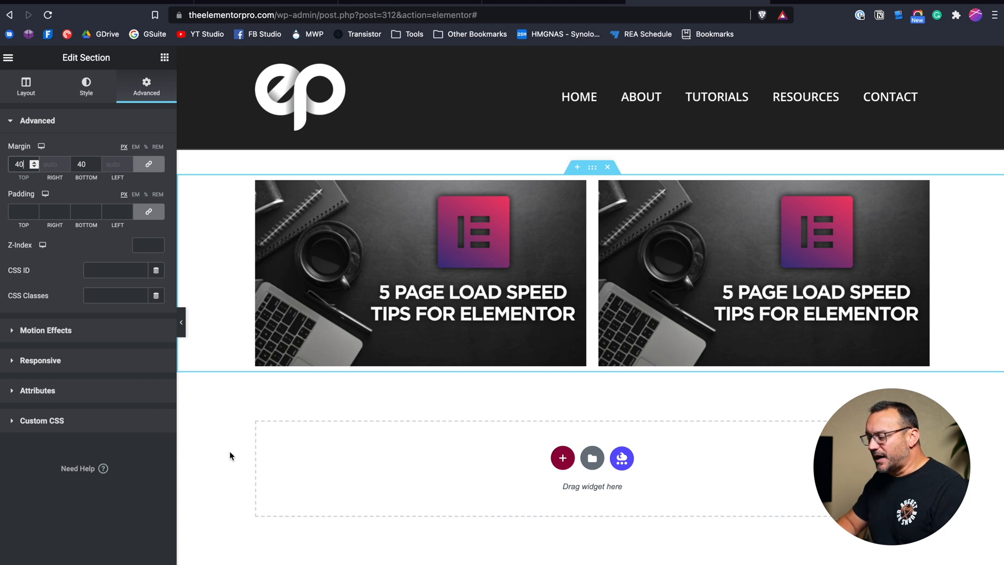
mouse_move(200, 413)
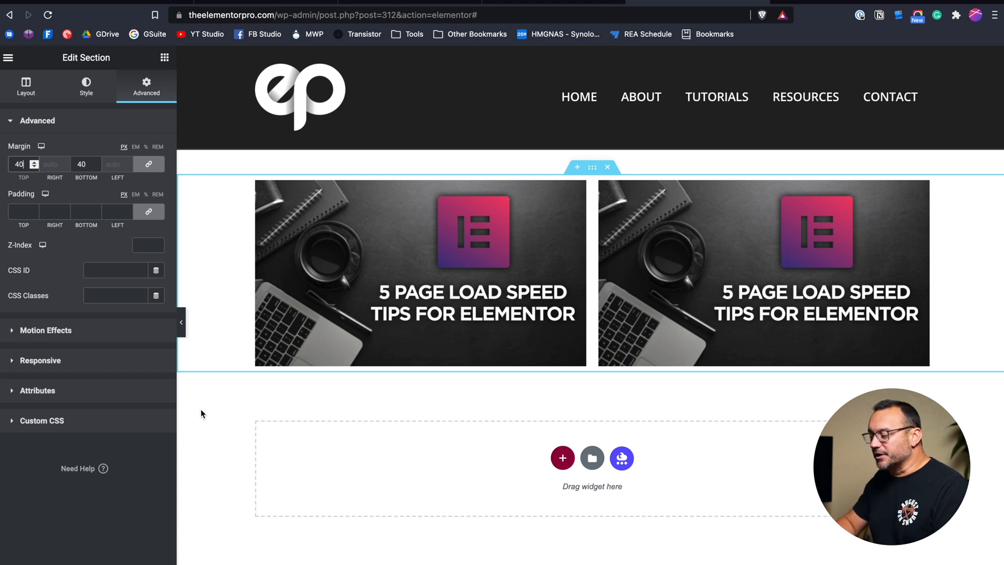
mouse_move(592, 167)
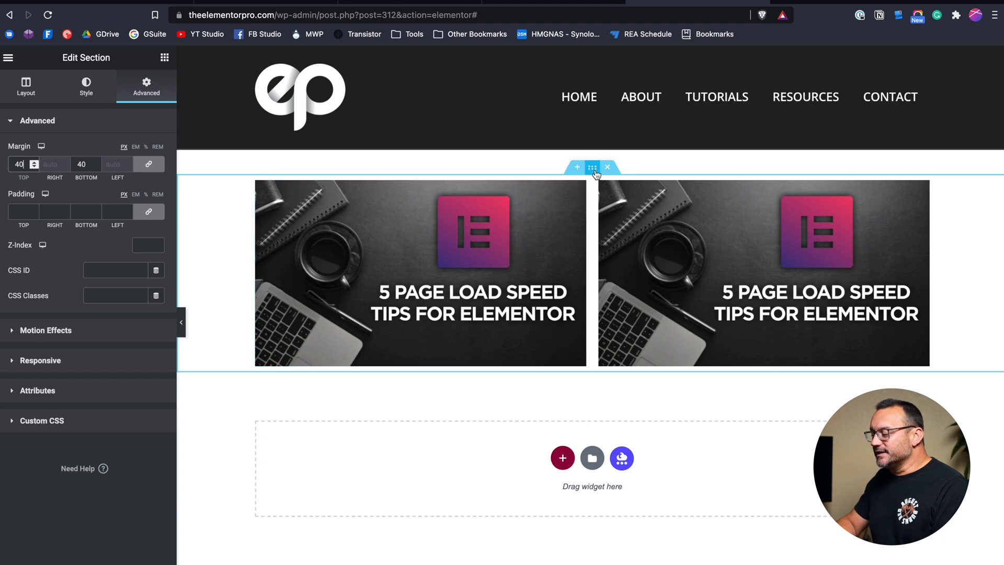
- Give the section a Classic background filled with solid red #FF0000
click(86, 87)
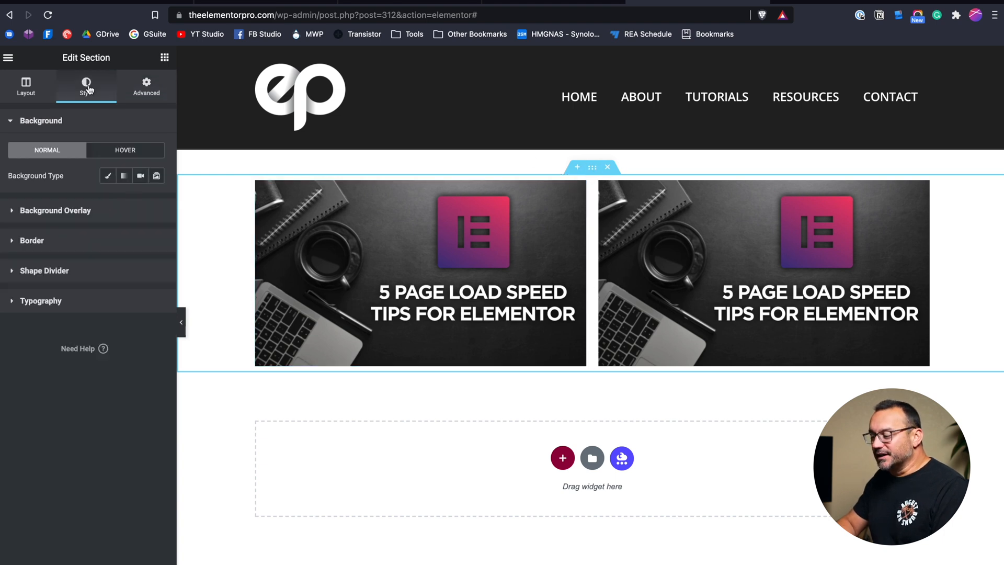
click(108, 174)
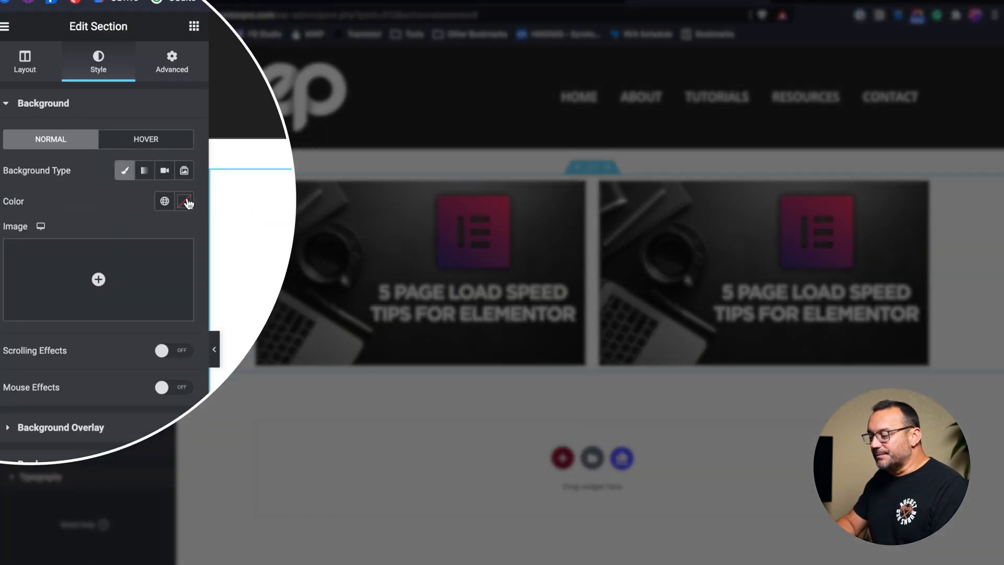
click(185, 201)
text(#FF0000)
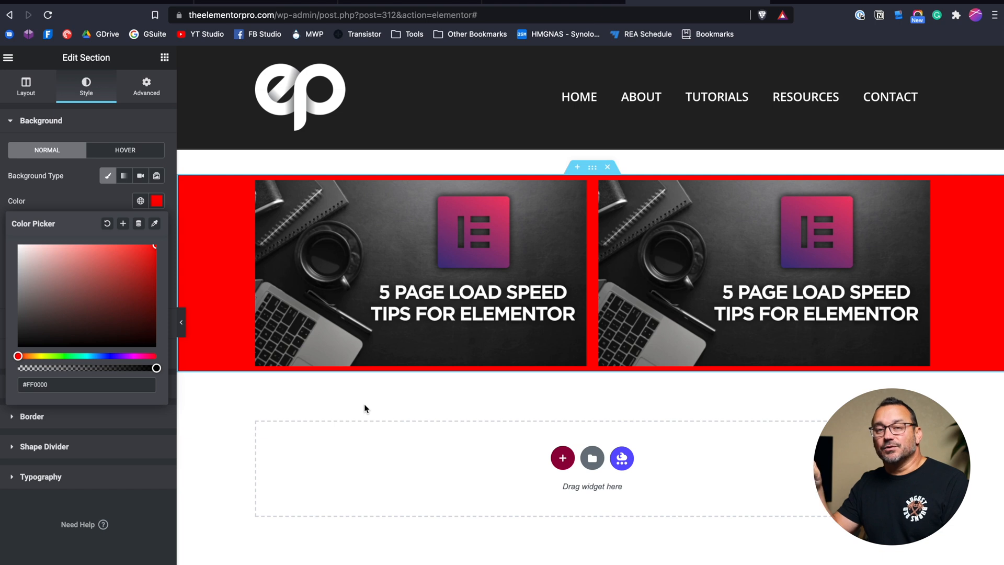
click(146, 87)
text(40)
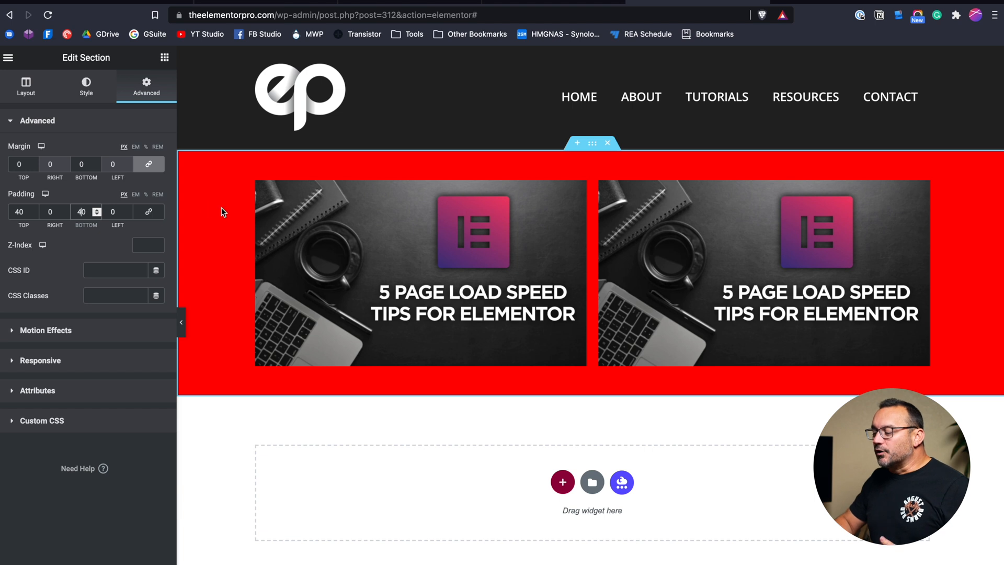
mouse_move(214, 233)
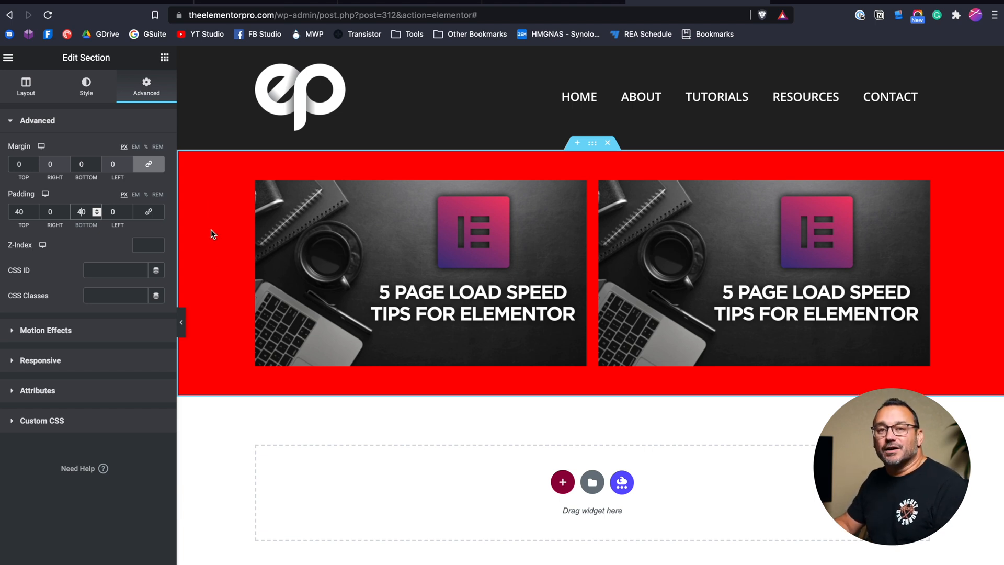
mouse_move(162, 126)
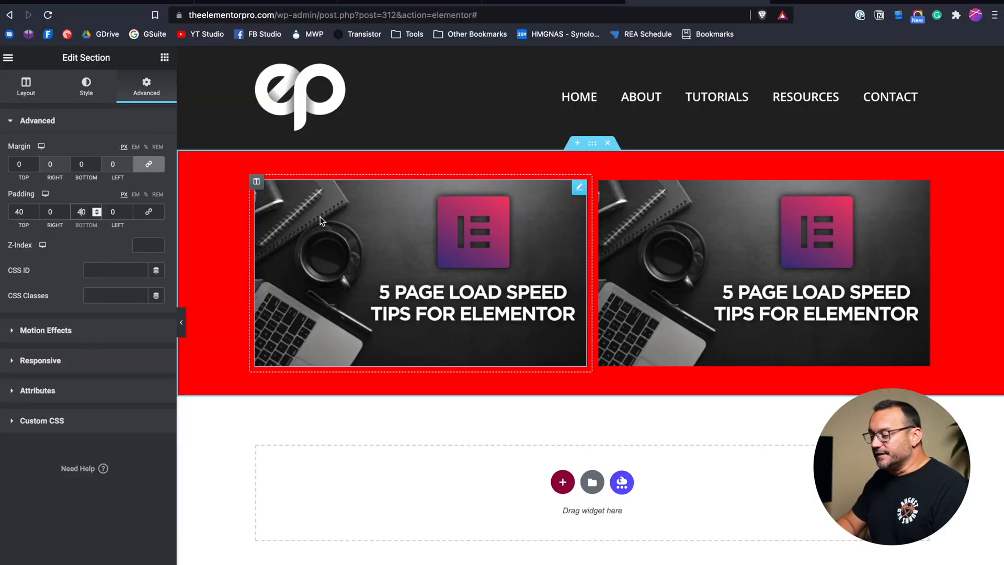
- Give the left image column a 20px margin on every side
click(256, 182)
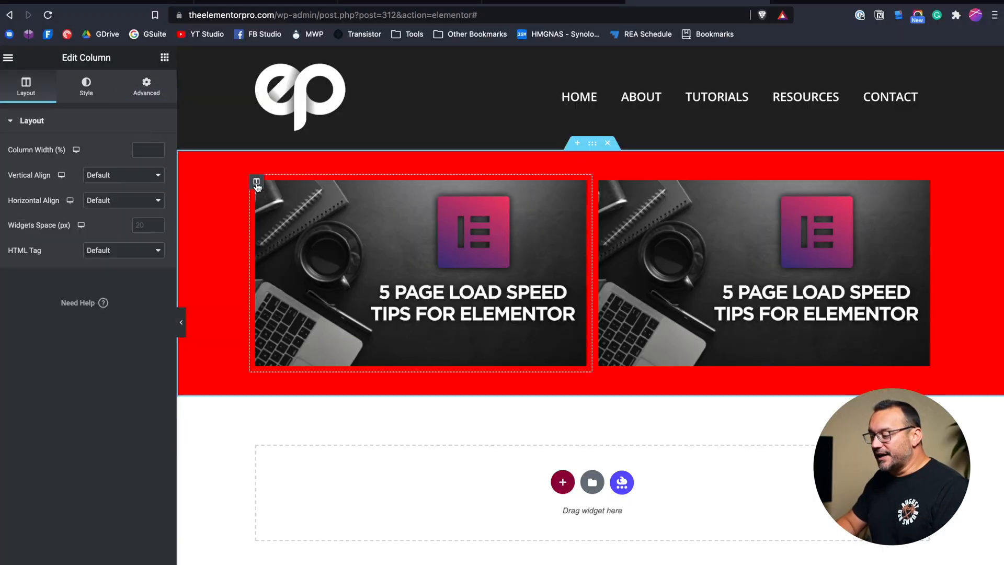
click(147, 87)
text(20)
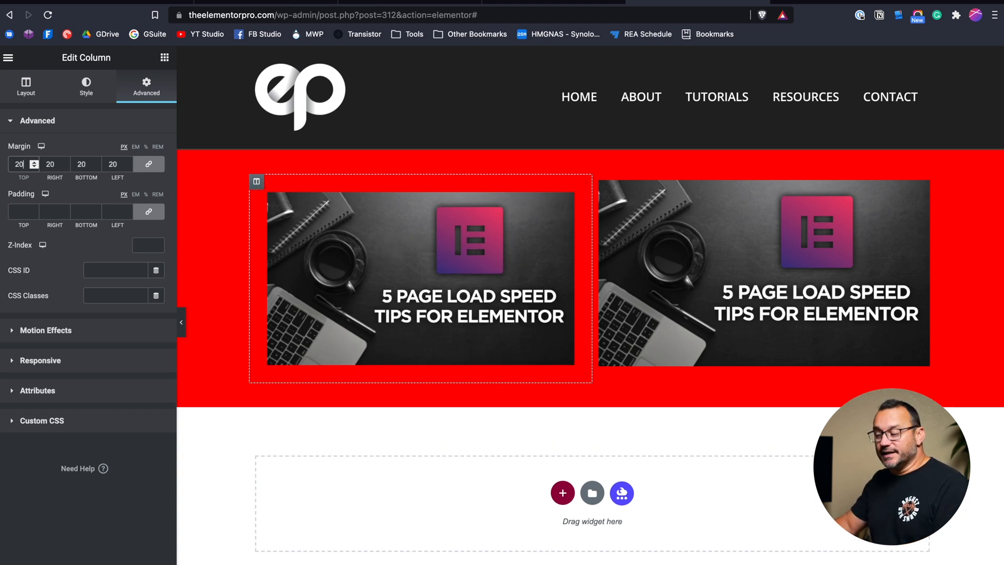
- Fill the left column with a Classic solid blue #1200FF background
click(86, 87)
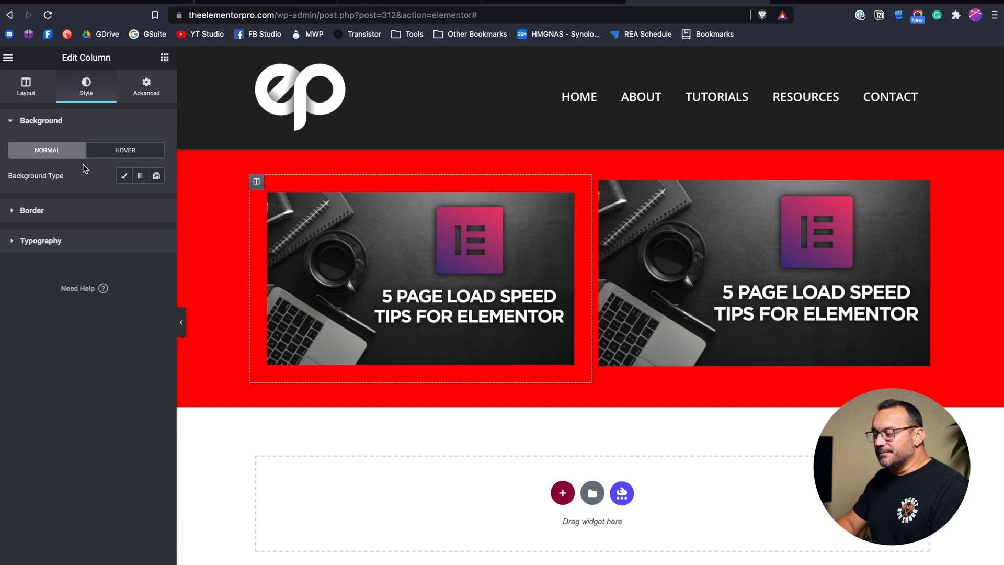
click(123, 175)
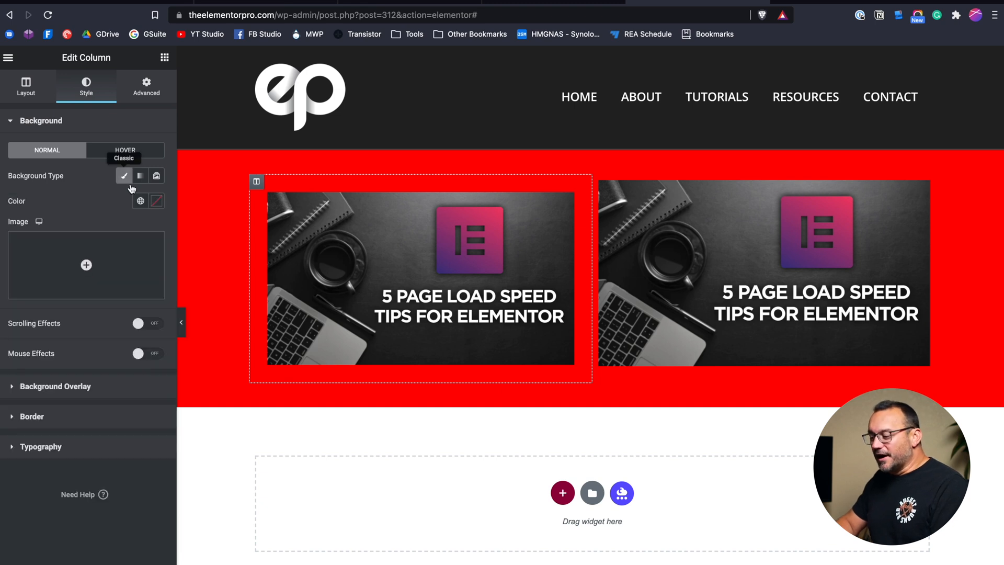
click(139, 201)
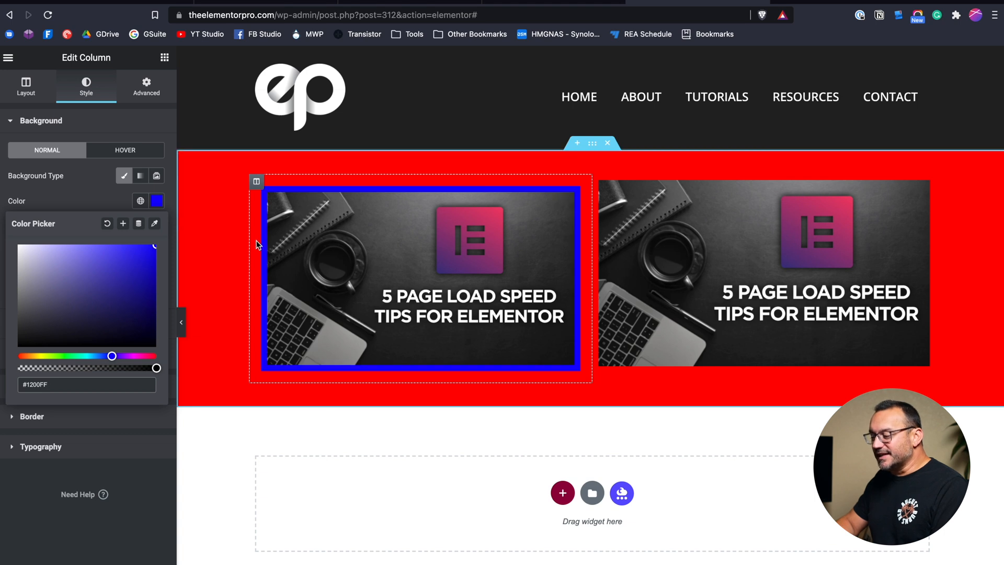
mouse_move(253, 240)
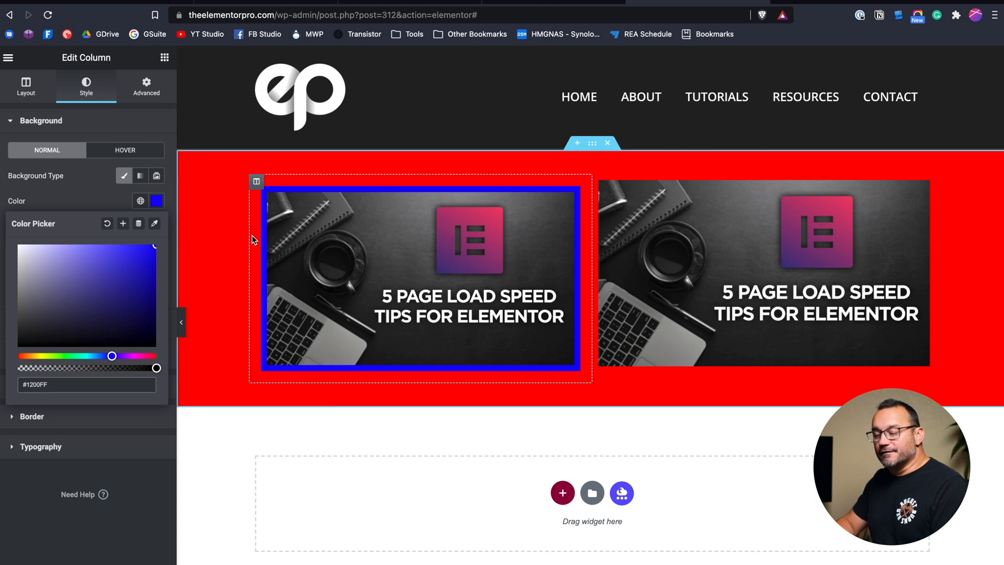
click(147, 87)
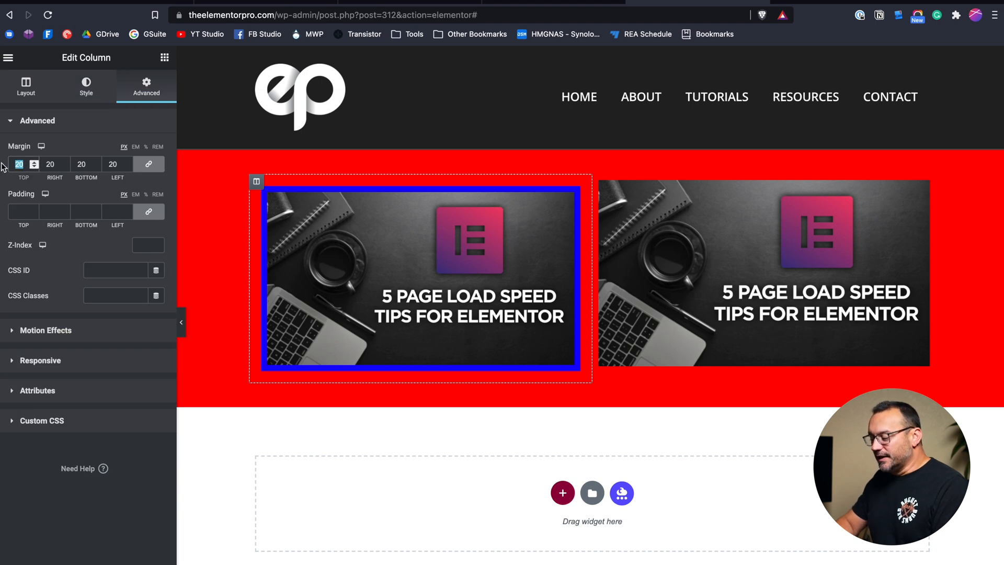
- Replace the left column's margin with 20px padding on all sides so blue frames the image
click(23, 163)
text(20)
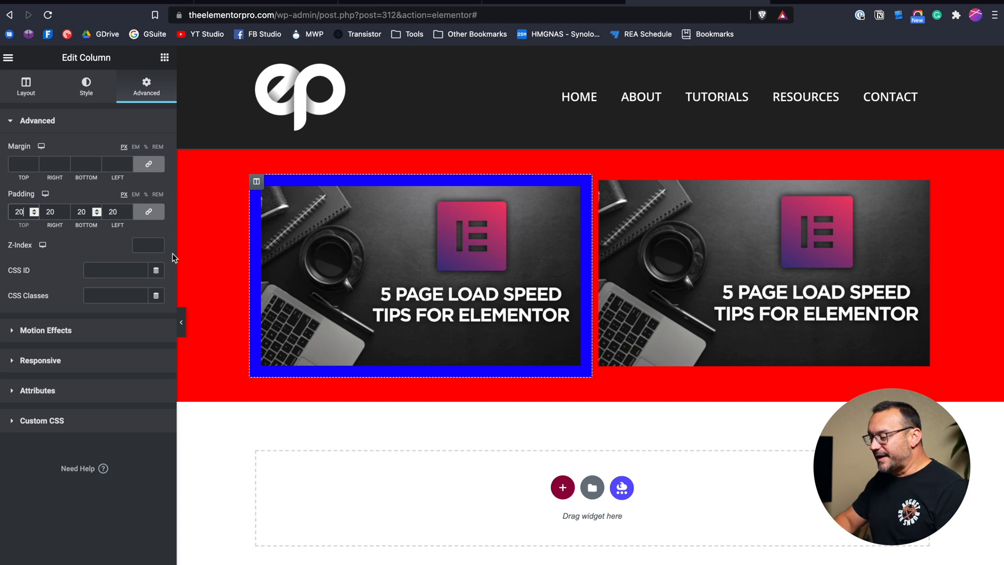
mouse_move(395, 449)
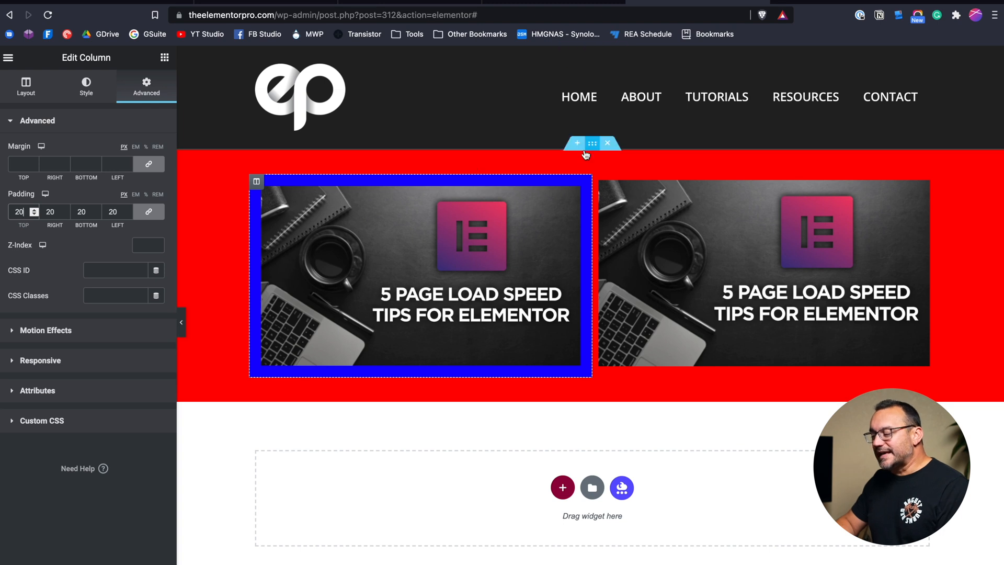
mouse_move(414, 234)
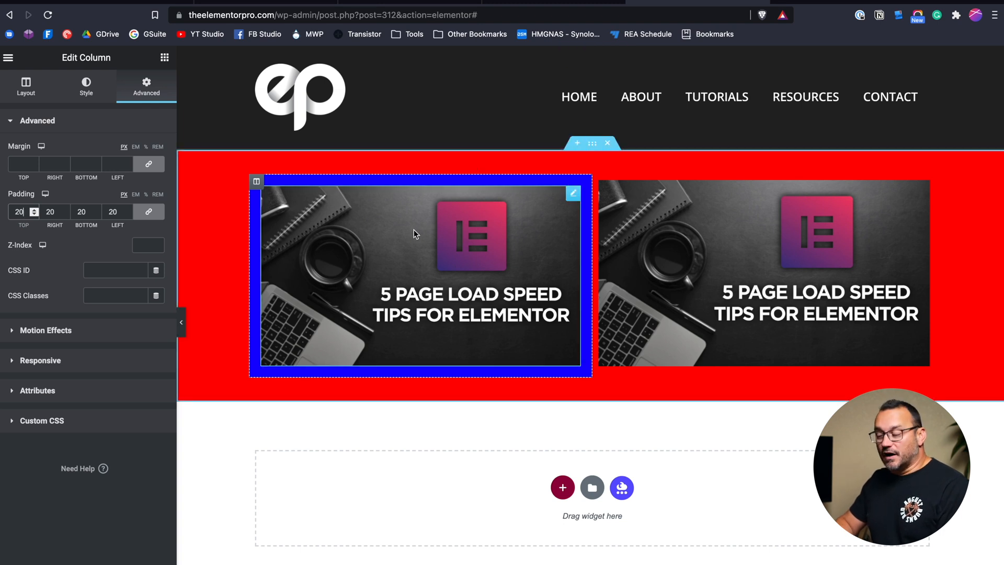
mouse_move(439, 280)
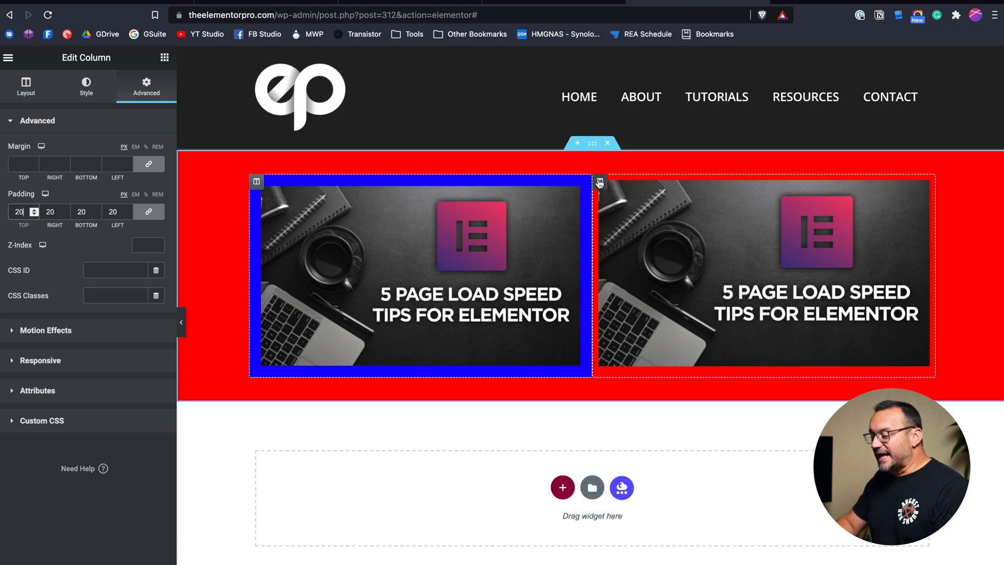
- Give the right column 20px padding on all sides and a Classic solid background
click(25, 87)
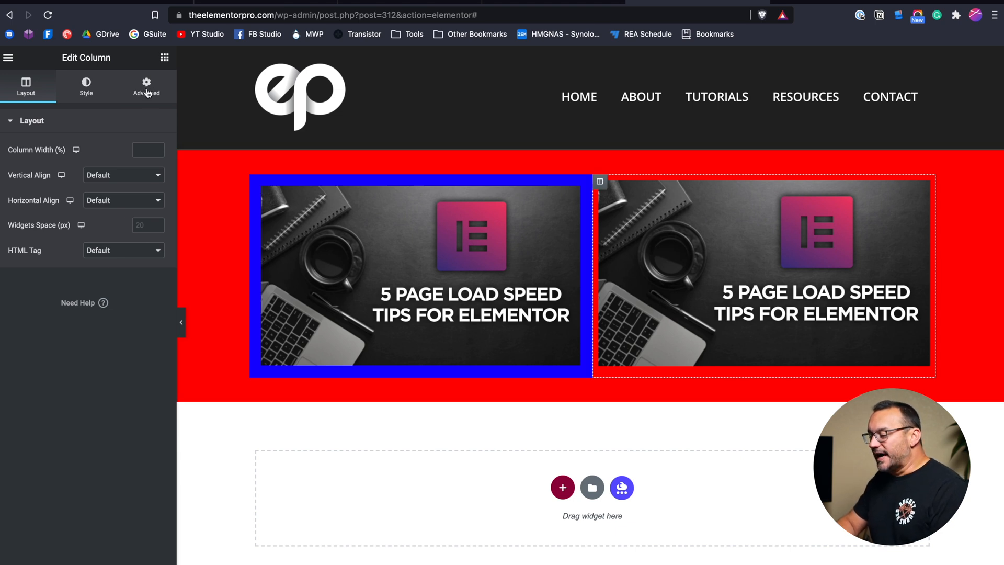
click(146, 86)
text(20)
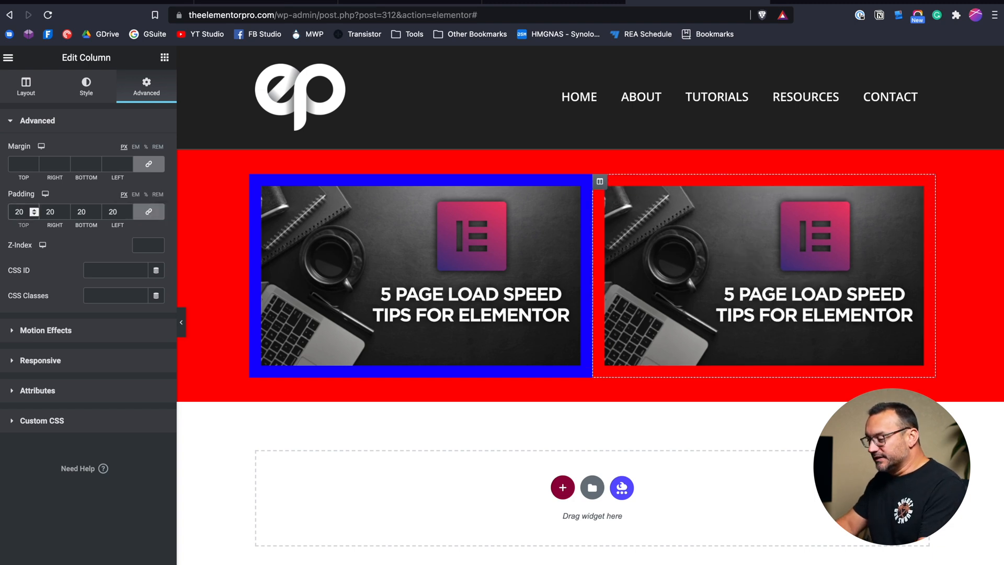
click(85, 87)
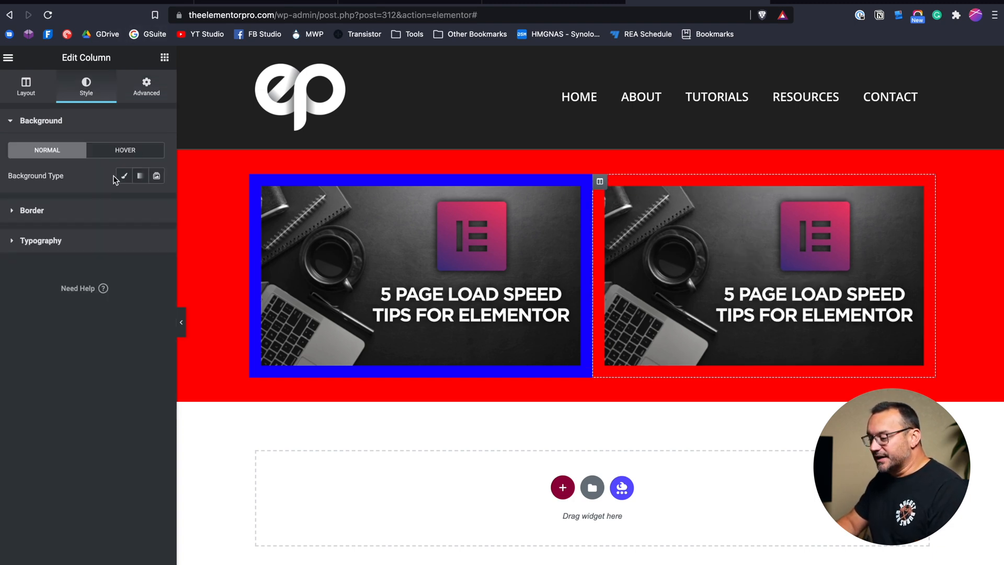
click(123, 175)
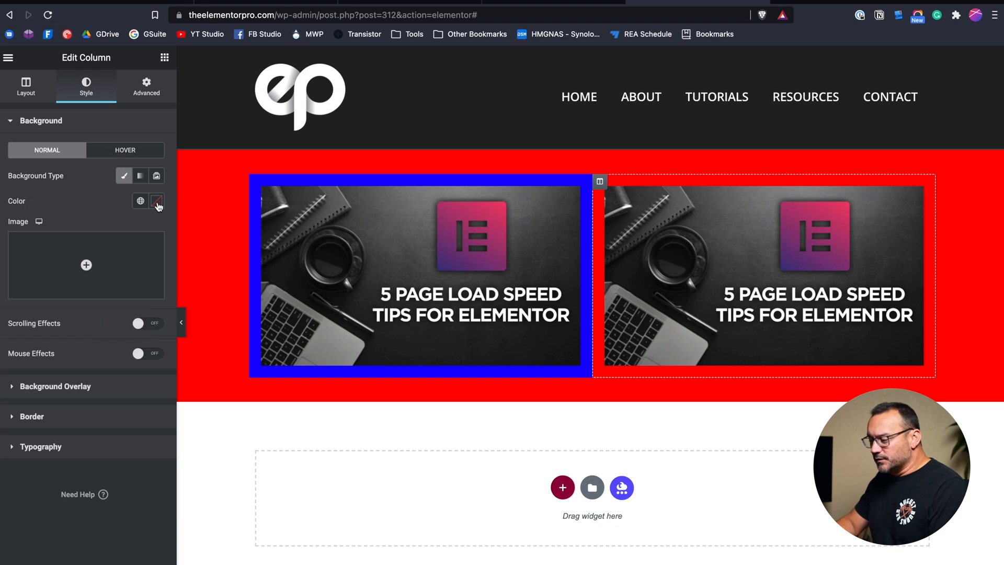
- Copy the left column's blue colour value and return to the right column
click(156, 201)
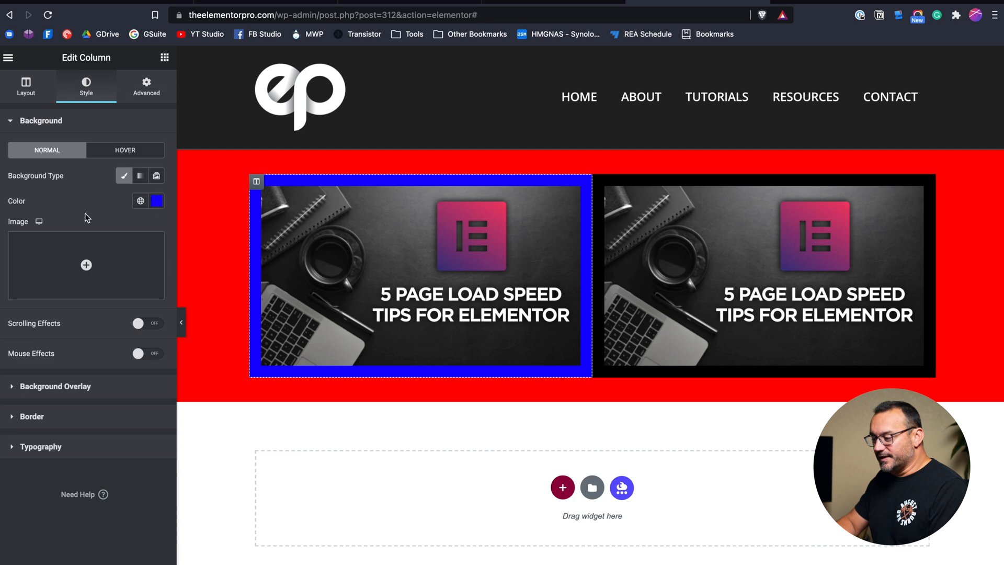
click(156, 200)
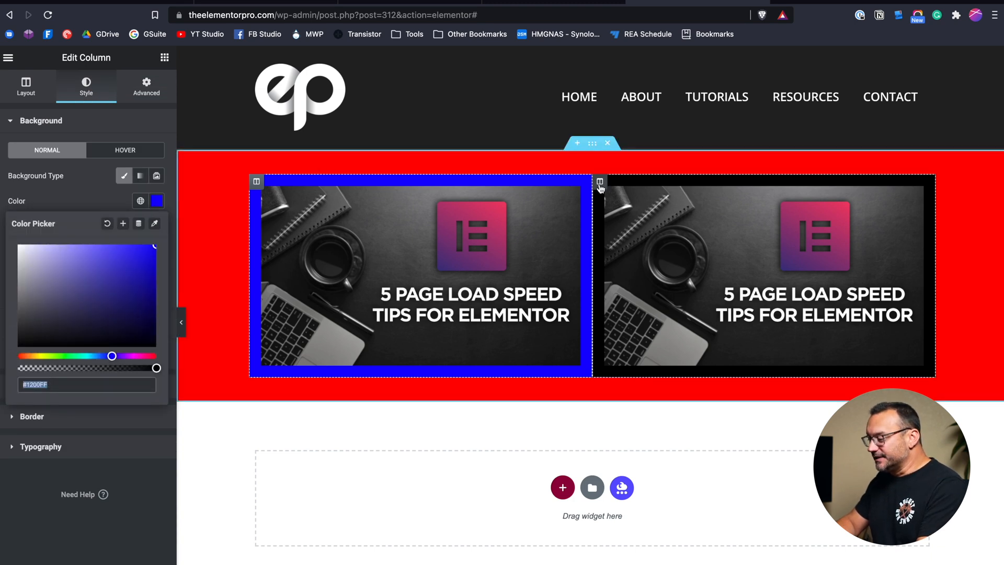
click(140, 175)
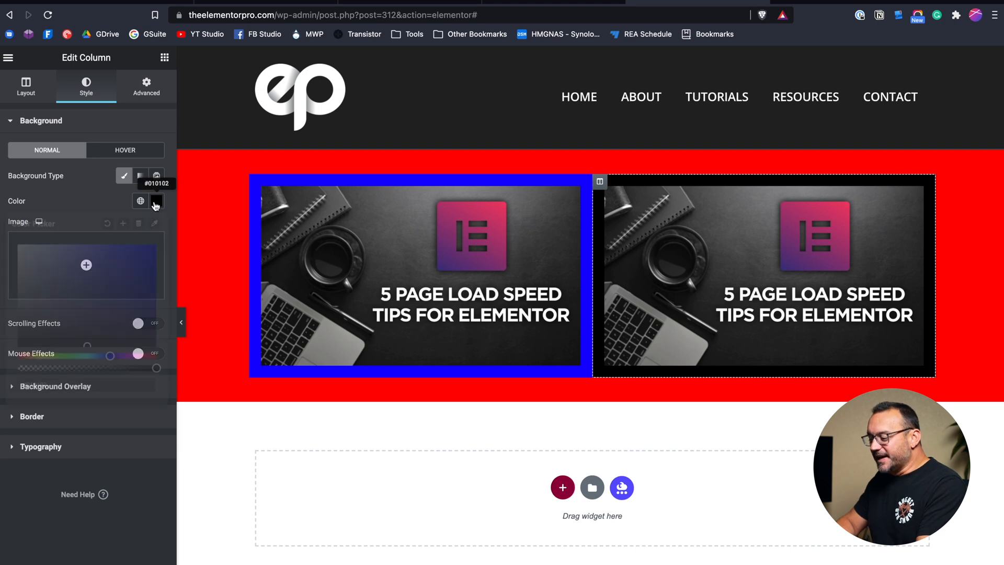
- Make the right column's background the same blue #1200FF as the left one
click(156, 200)
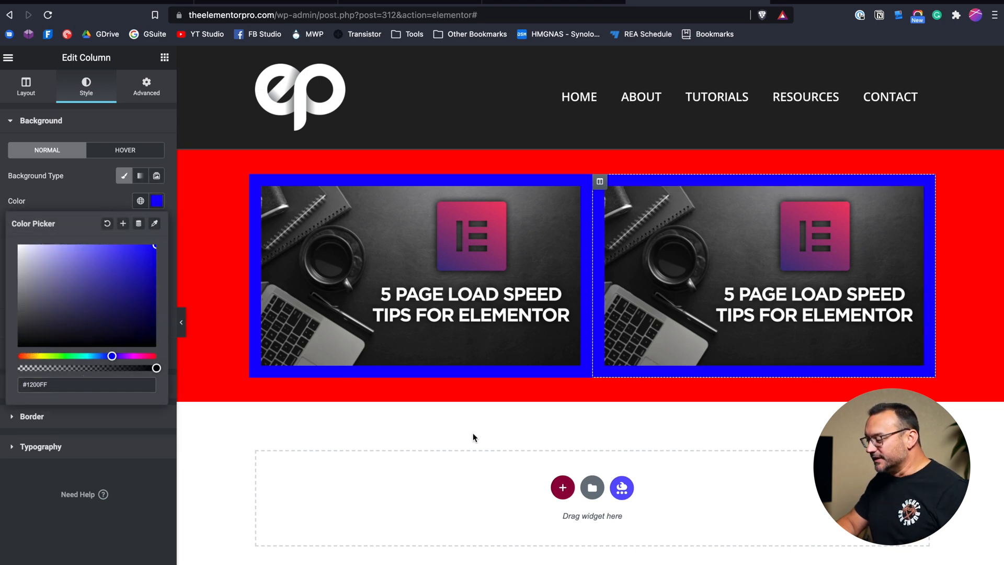
mouse_move(562, 470)
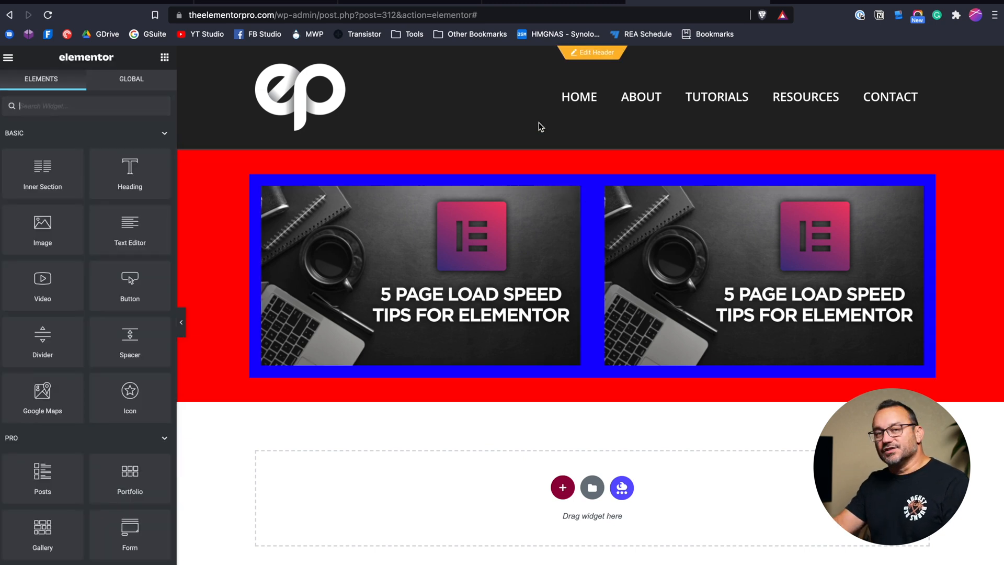
mouse_move(569, 153)
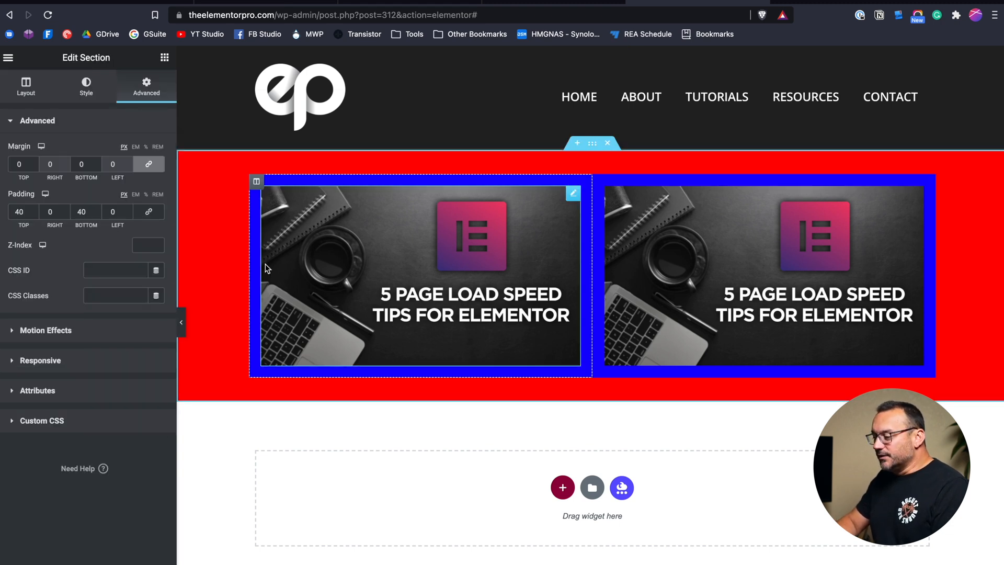
click(25, 86)
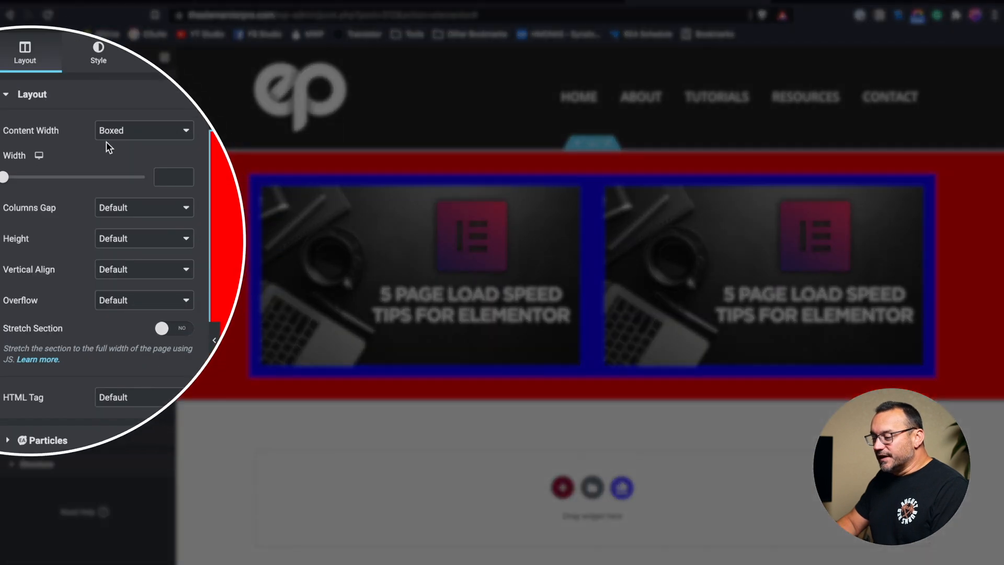
- Set the section's Columns Gap to Wide
click(143, 207)
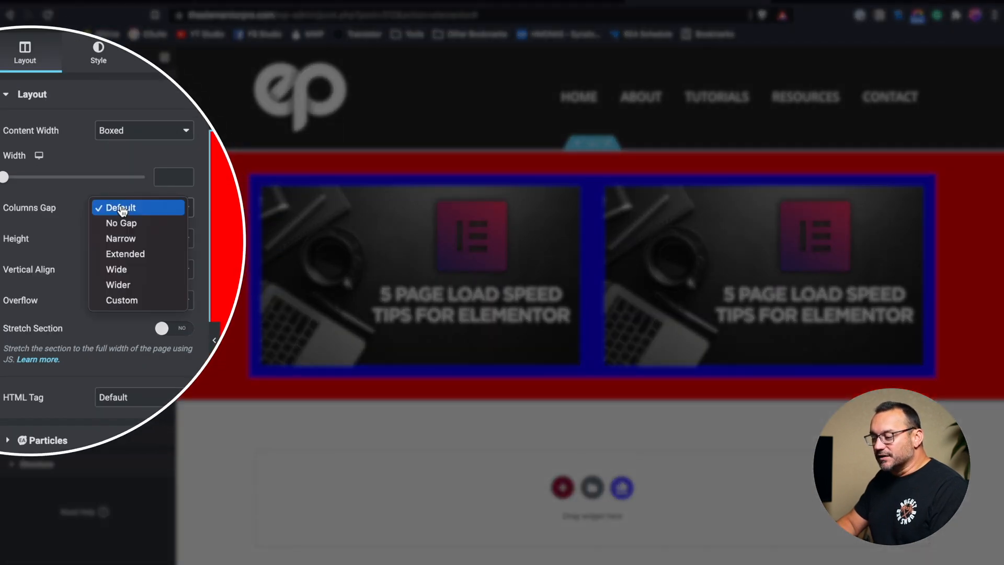
mouse_move(127, 222)
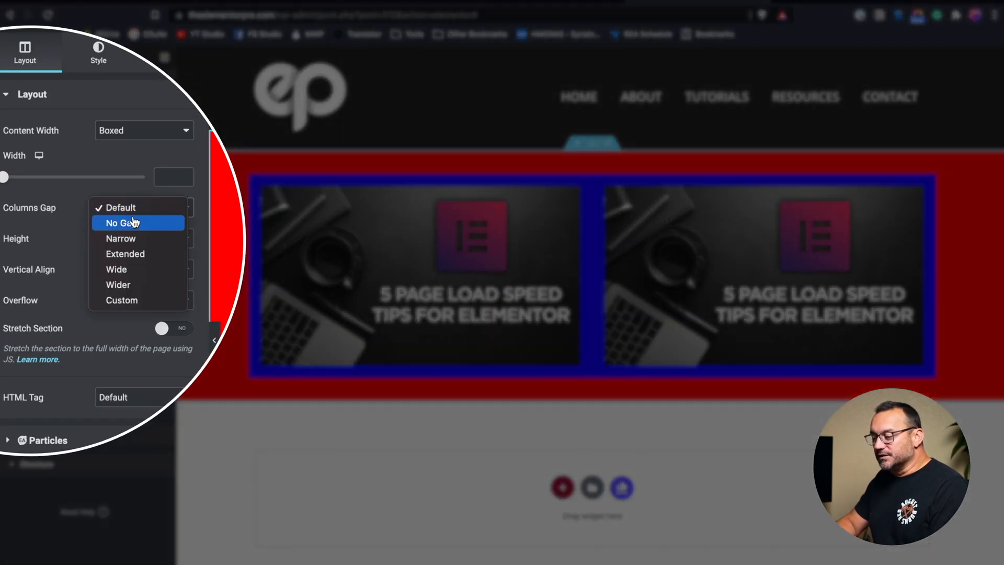
click(144, 207)
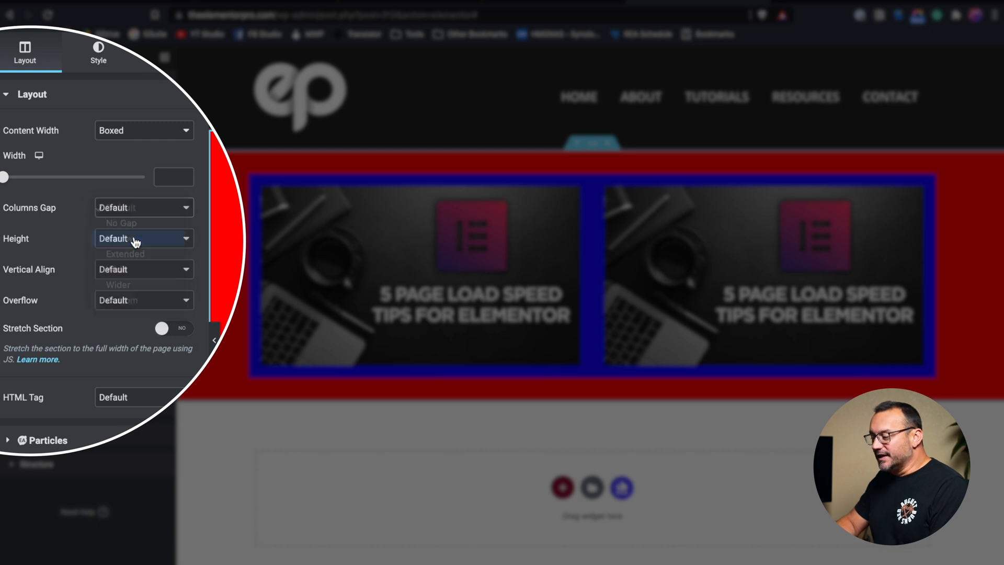
click(123, 213)
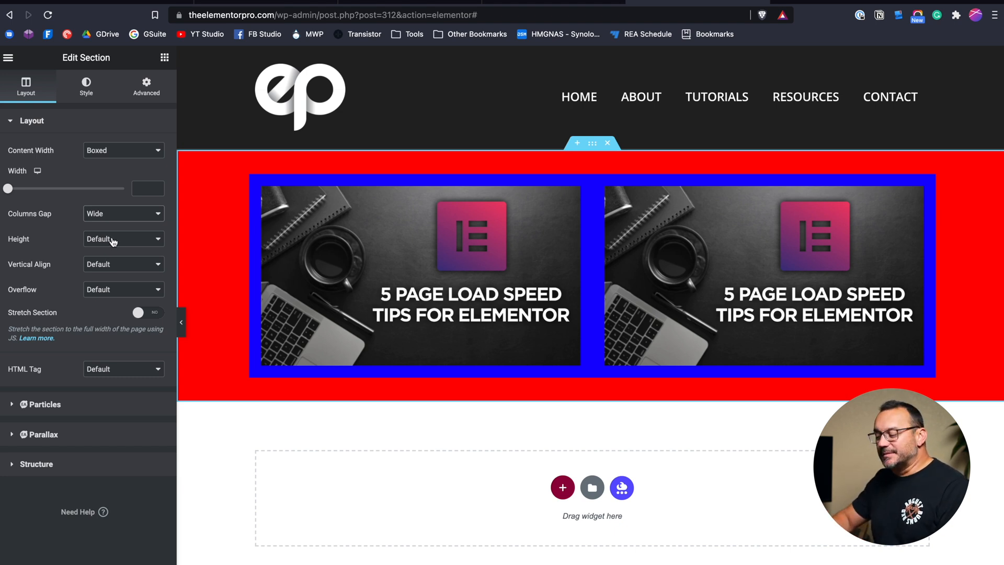
- Change the section's Columns Gap to No Gap, then to Custom with value 0
click(123, 213)
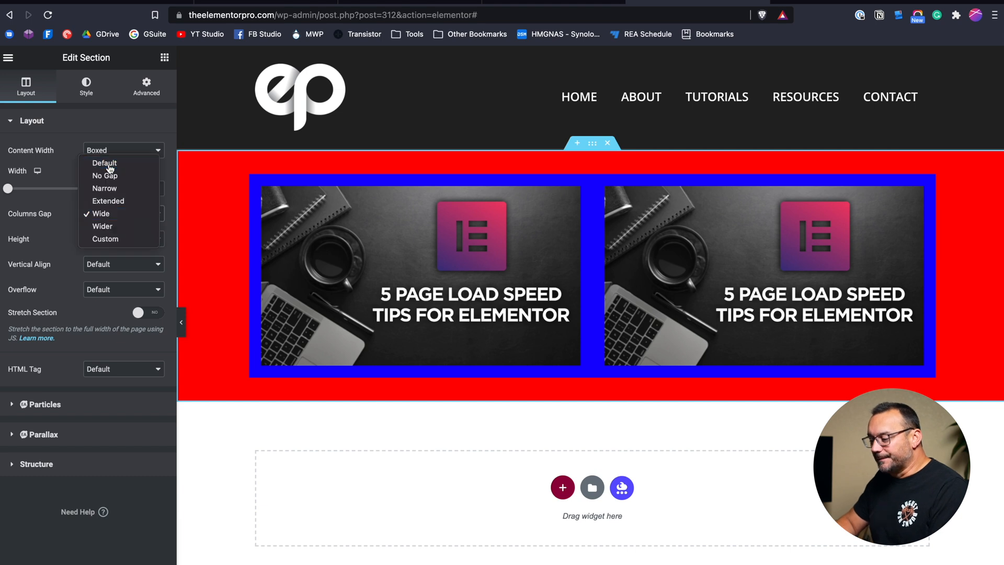
click(123, 214)
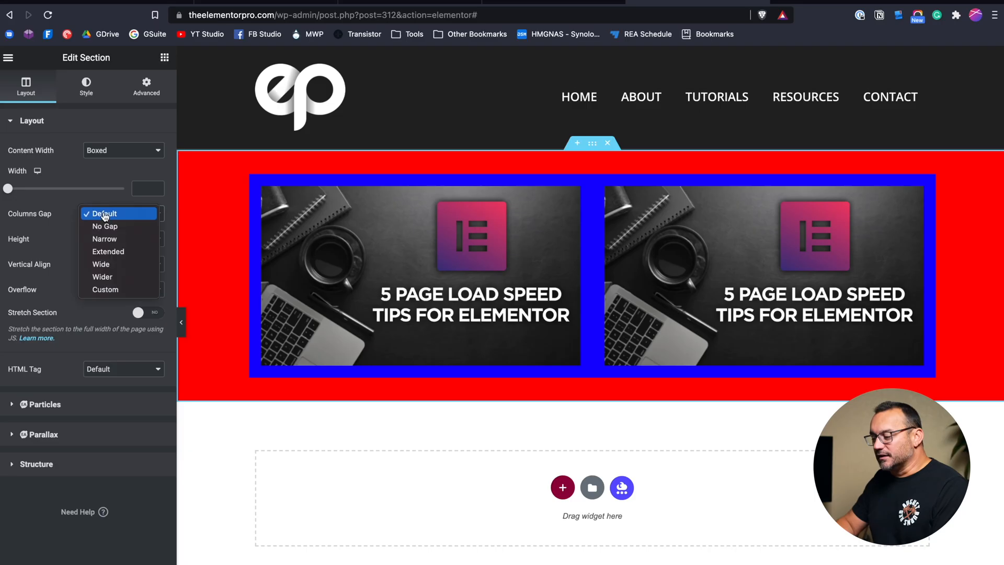
click(104, 226)
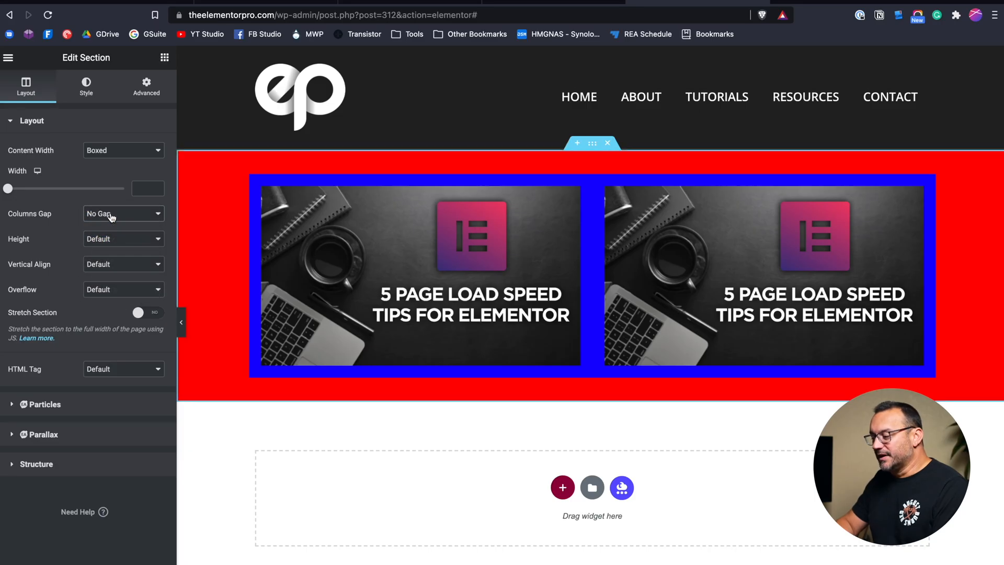
click(123, 214)
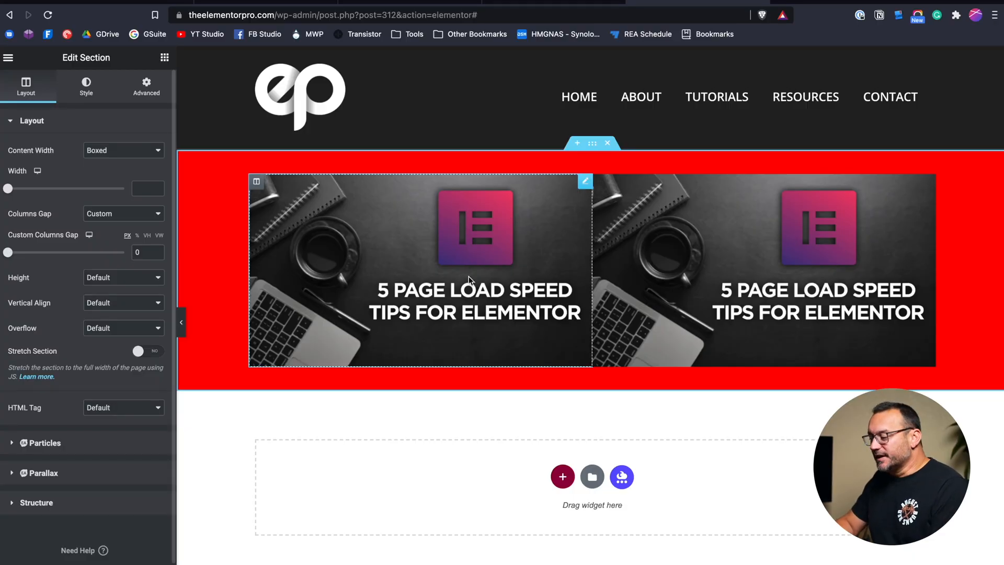
- Clear the padding from the image columns in their Advanced settings
click(147, 84)
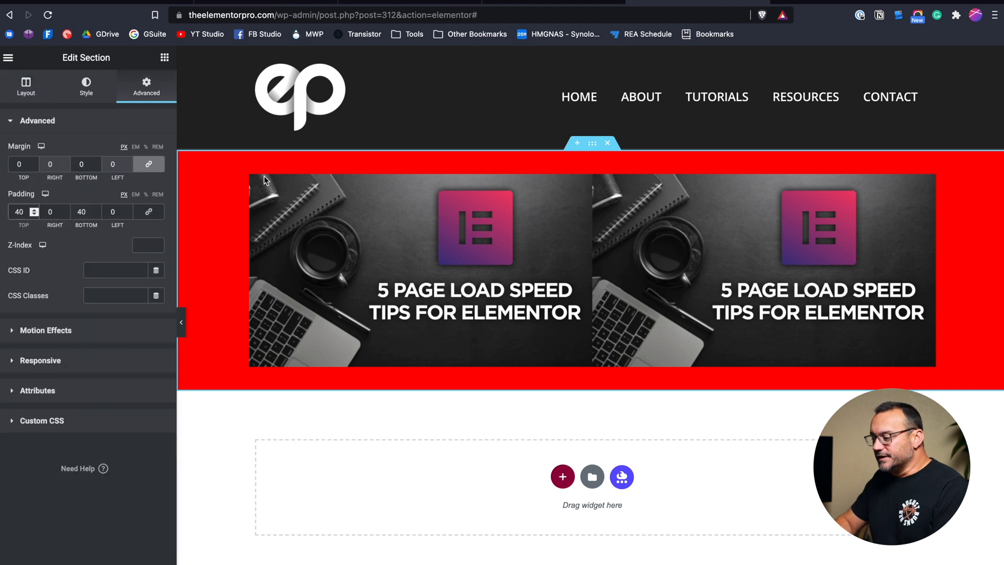
click(256, 181)
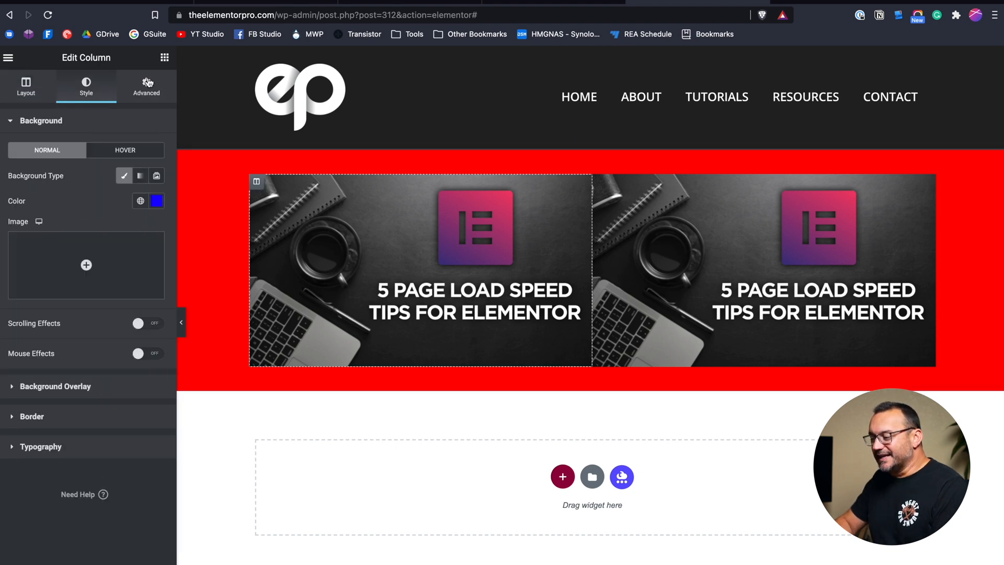
click(147, 87)
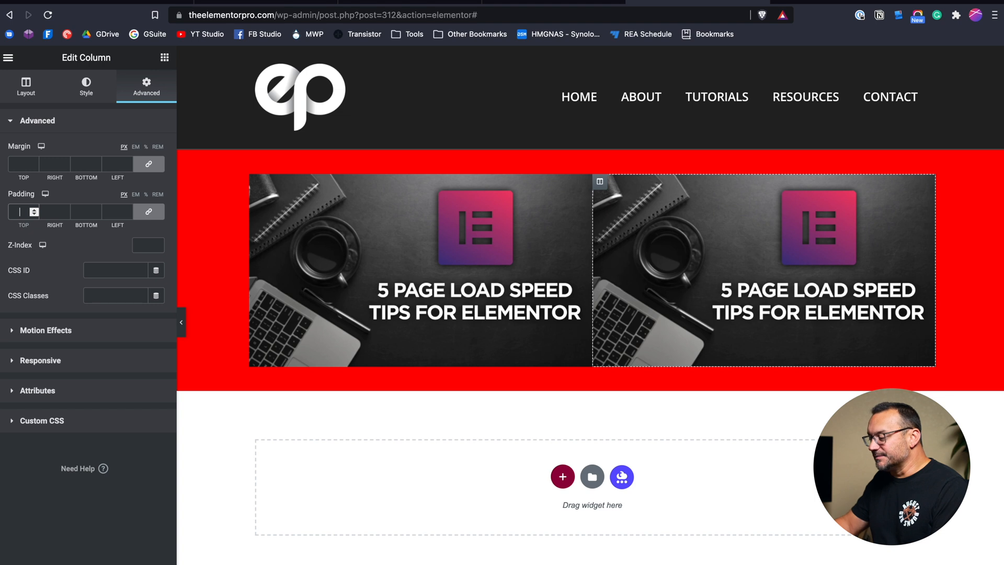
click(628, 214)
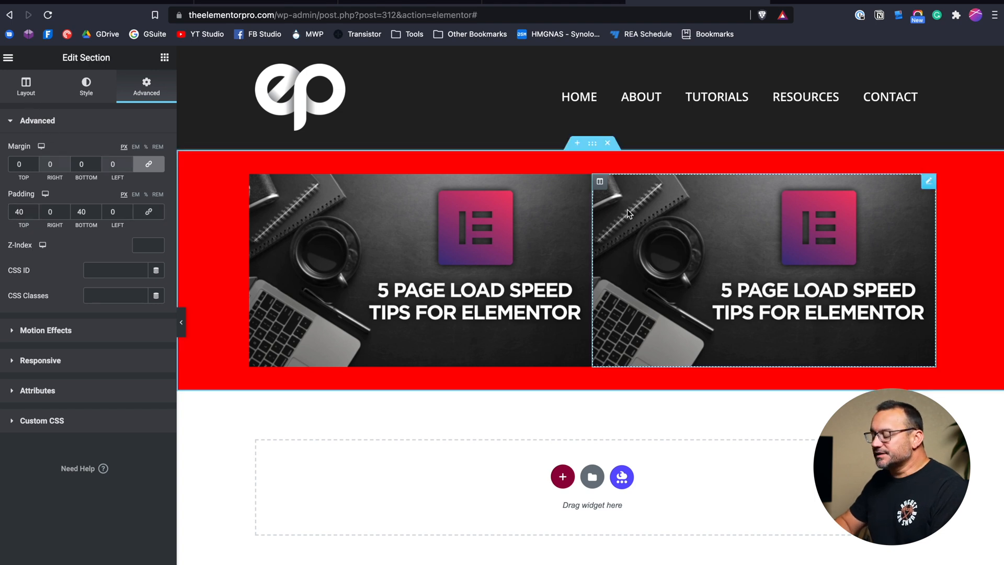
- Clear the blue background colour from the columns so the images sit on the red section
click(25, 87)
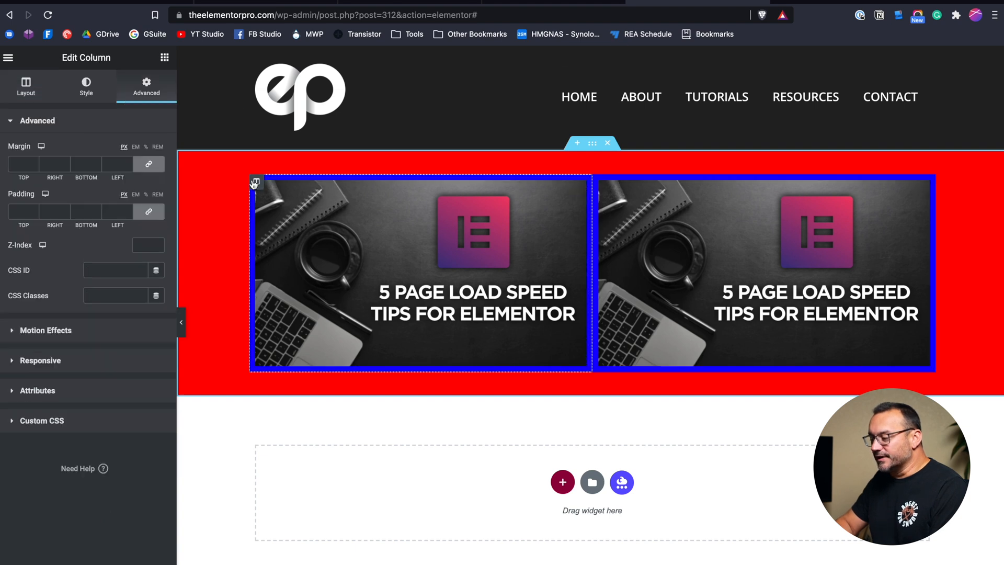
click(86, 87)
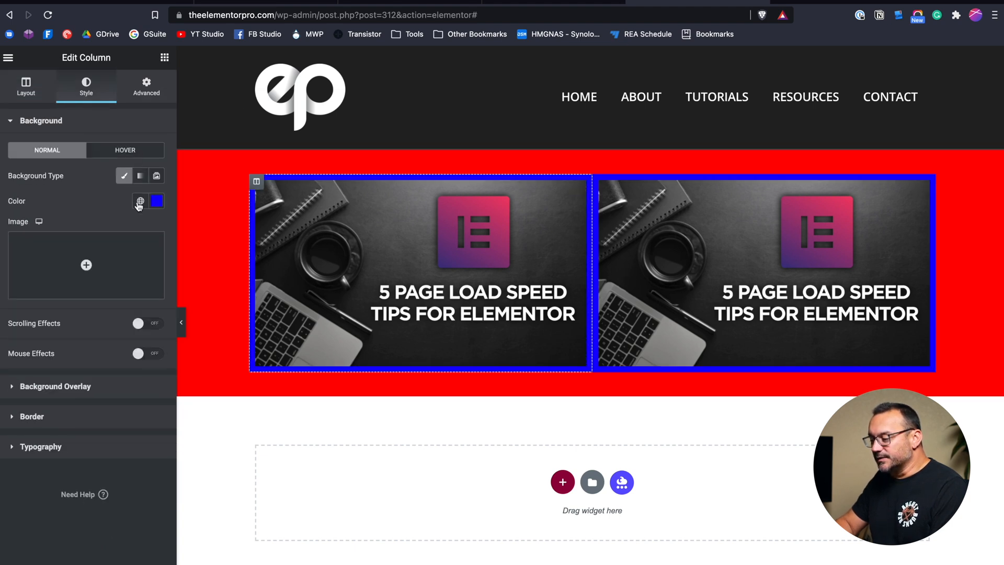
click(139, 201)
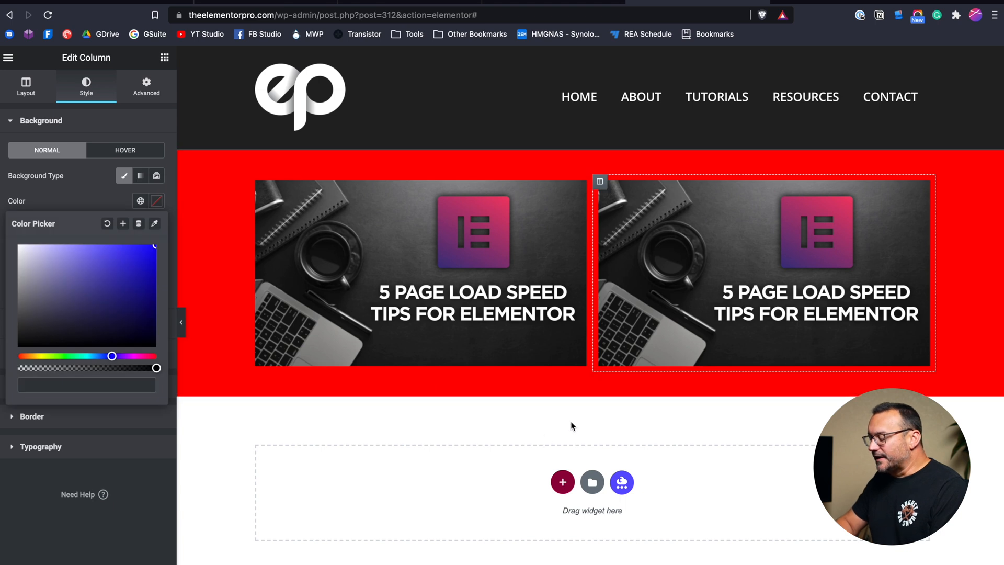
mouse_move(209, 142)
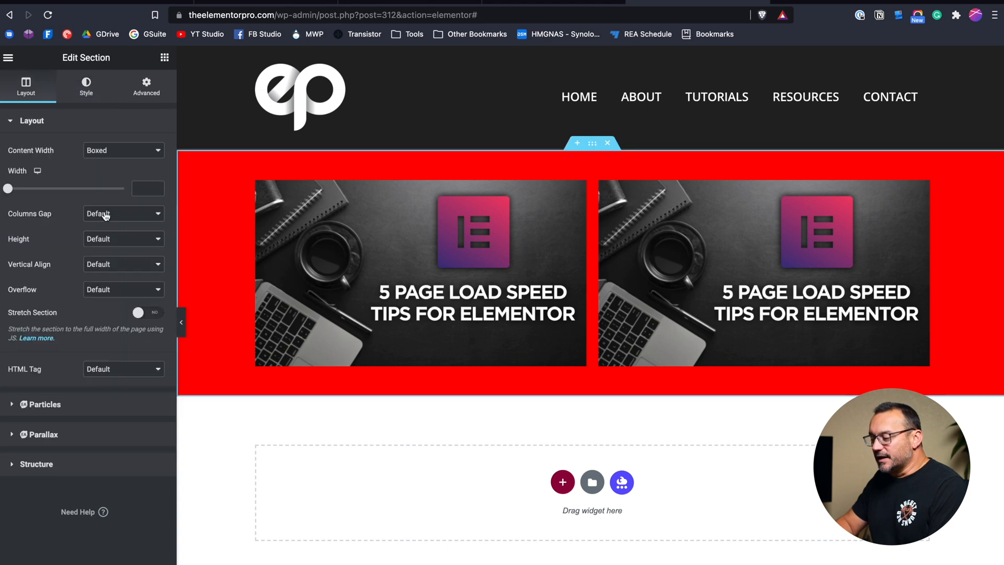
- Try no column gap, then restore the Columns Gap to Default in the section layout
click(123, 213)
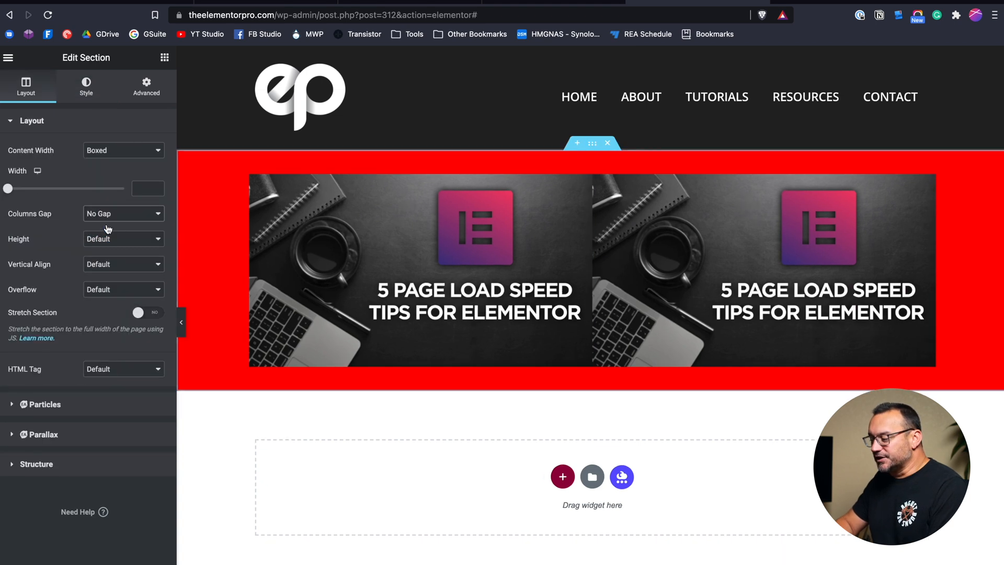
click(123, 213)
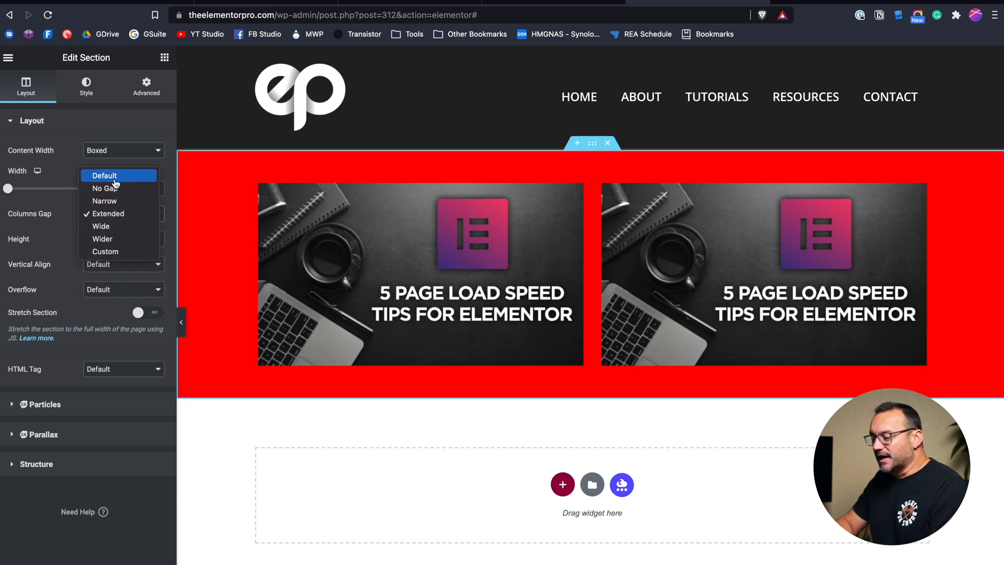
click(103, 175)
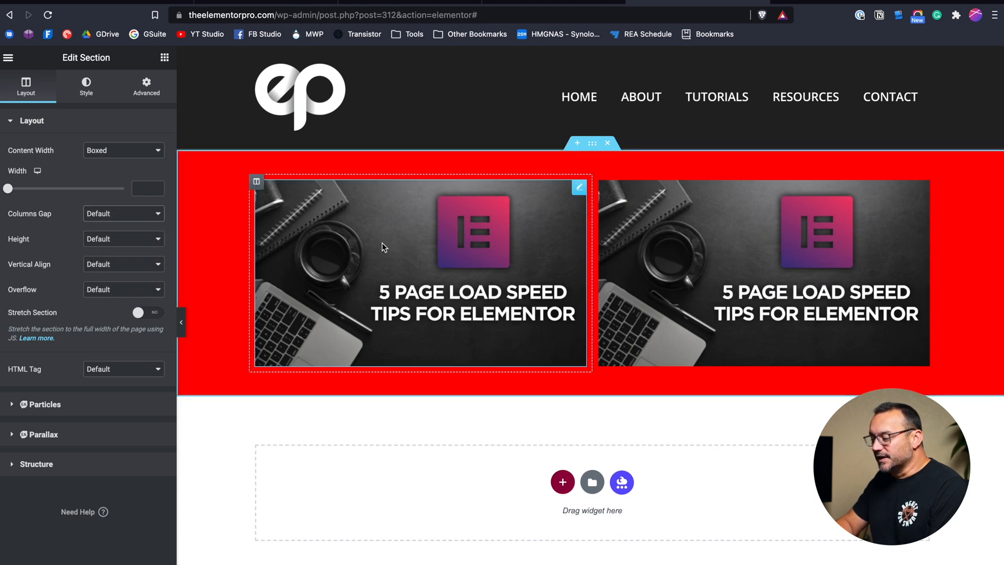
click(124, 150)
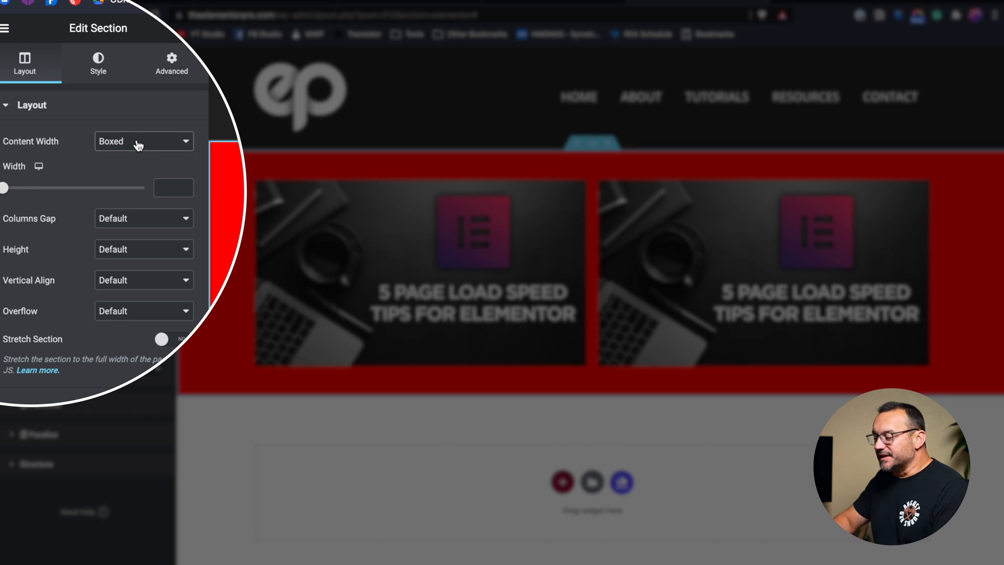
- Set the section's Content Width to Full Width so the images span edge to edge
click(143, 141)
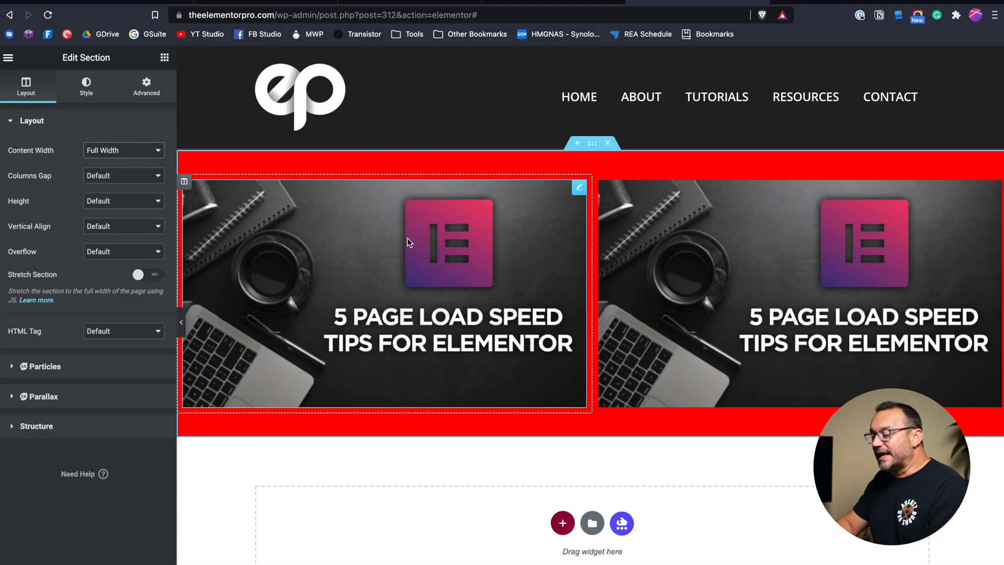
mouse_move(249, 248)
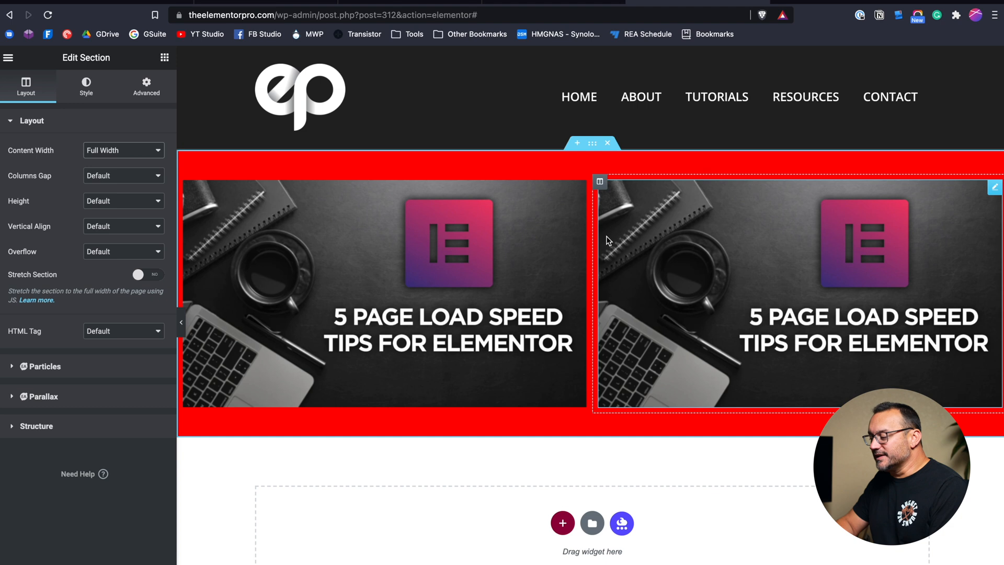
mouse_move(617, 248)
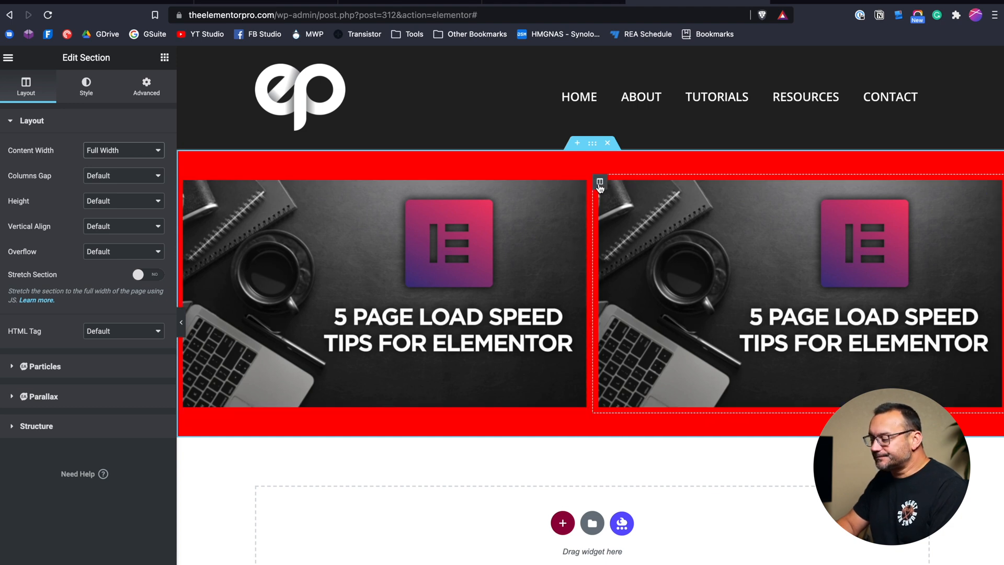
- Delete the second image column and then the remaining image widget
right_click(599, 184)
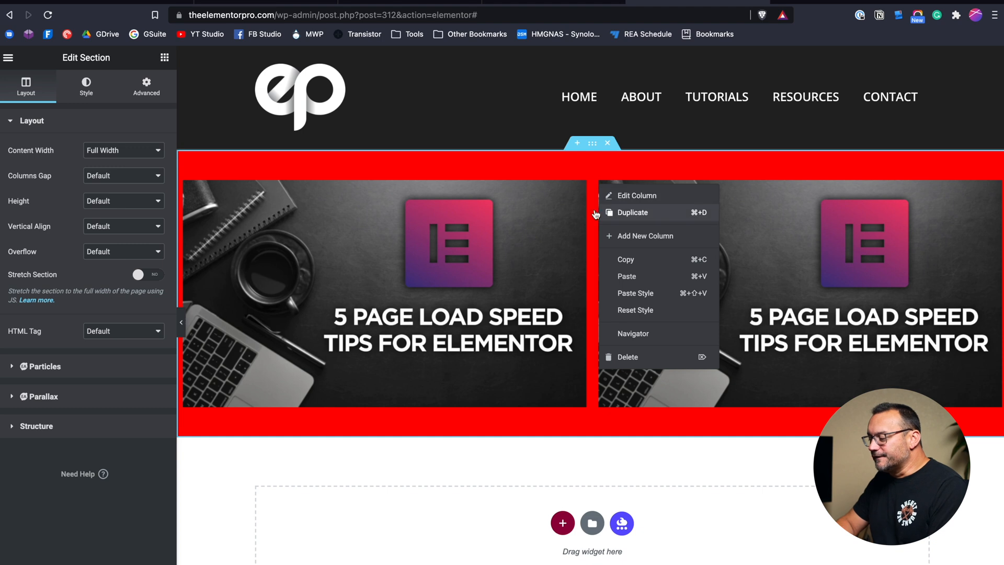
mouse_move(659, 357)
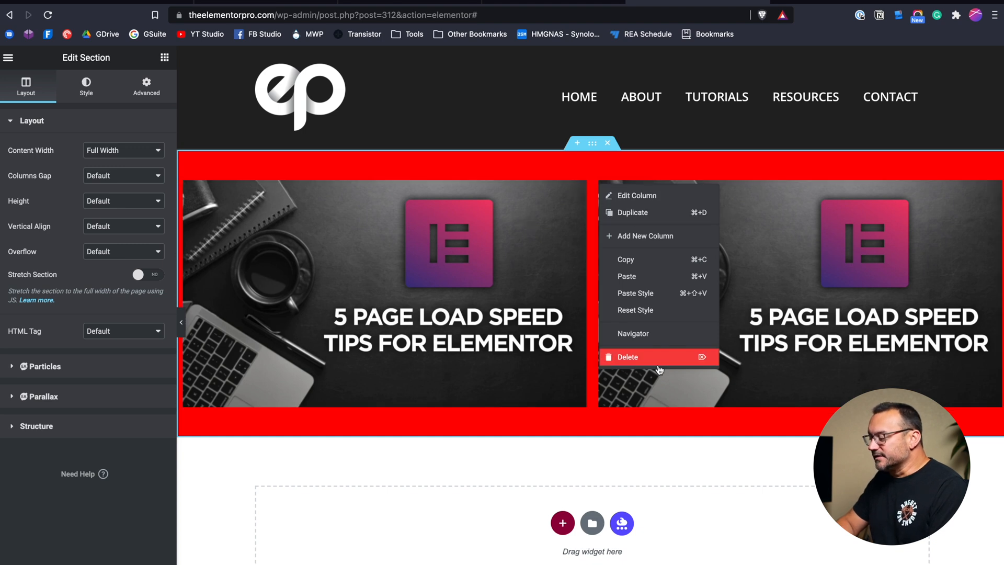
click(628, 357)
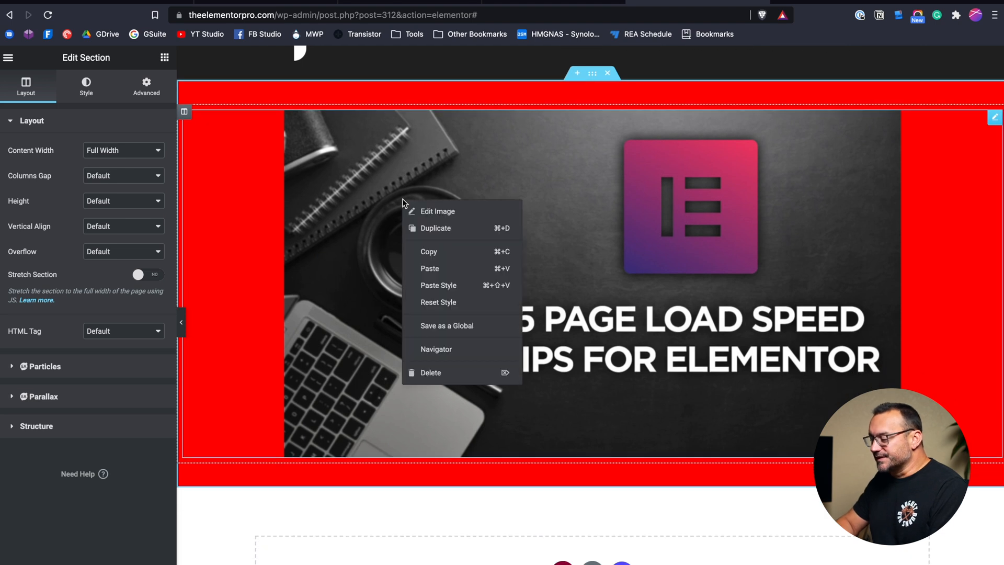
click(431, 372)
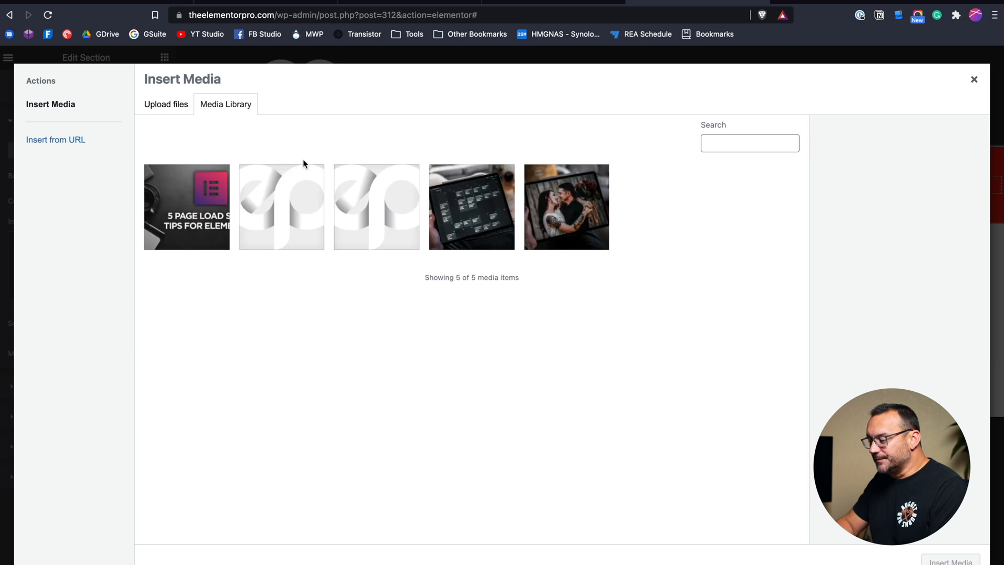
- Insert the tablet calendar photo as section background with Cover size and Center Center position
click(472, 207)
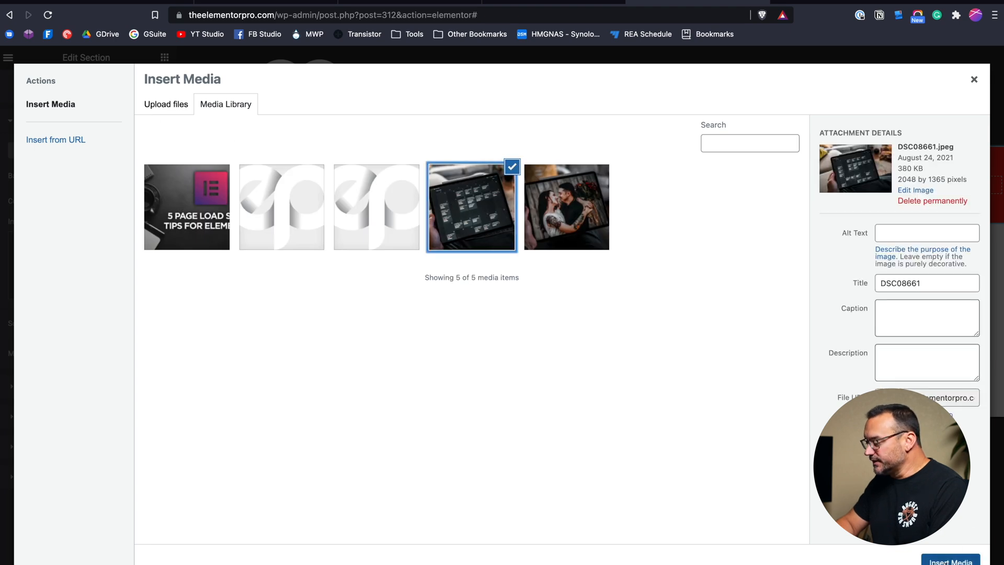
click(951, 561)
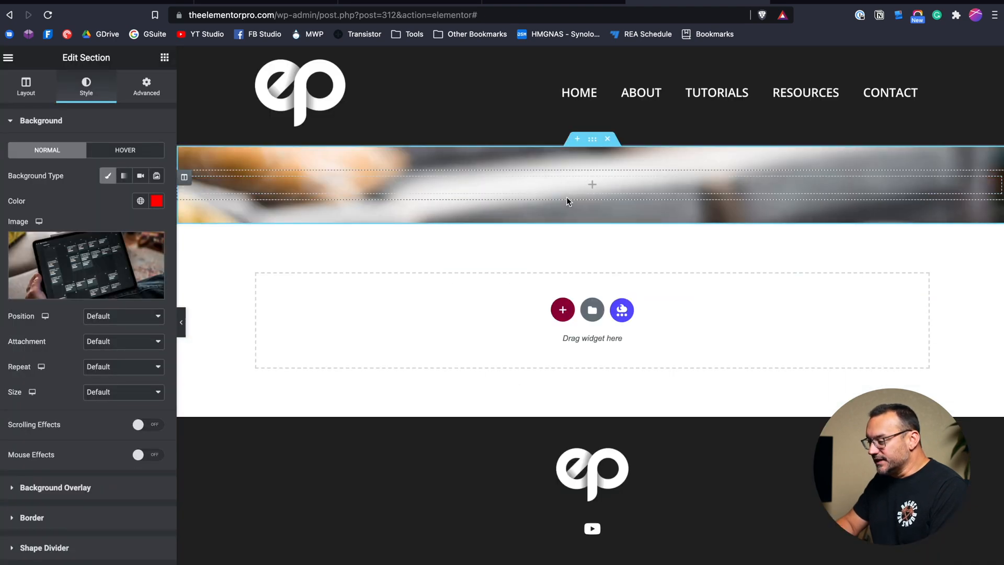
click(124, 392)
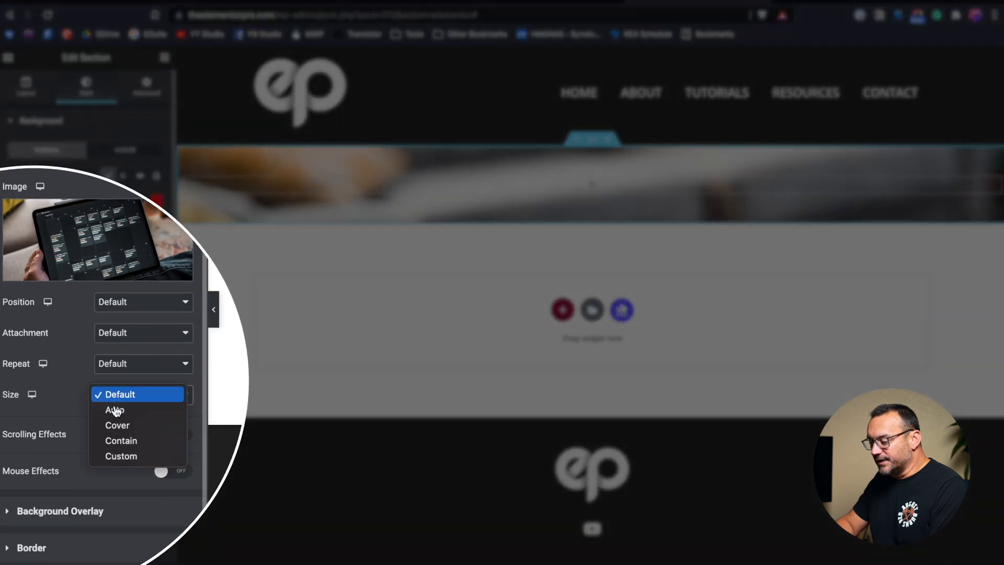
click(143, 301)
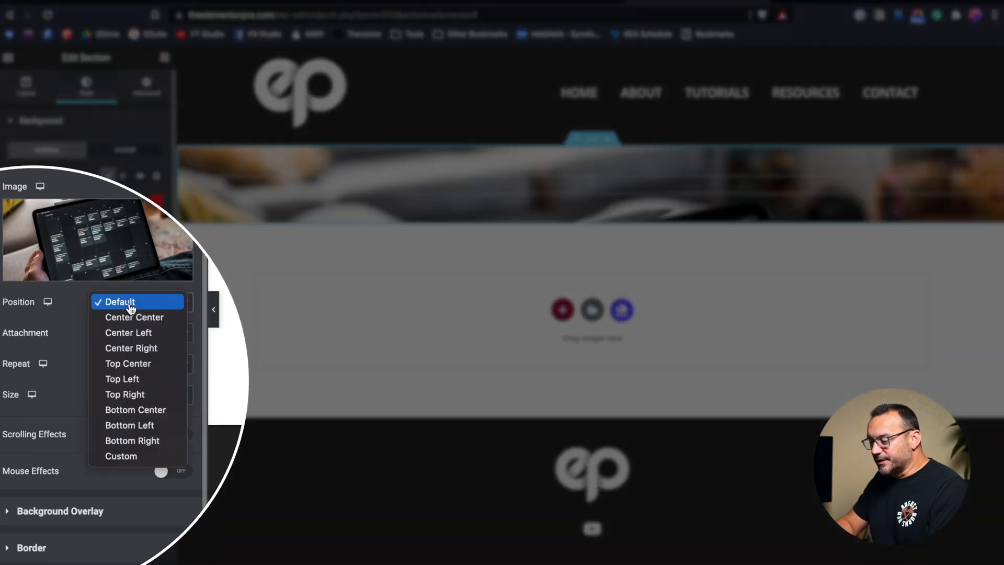
click(135, 317)
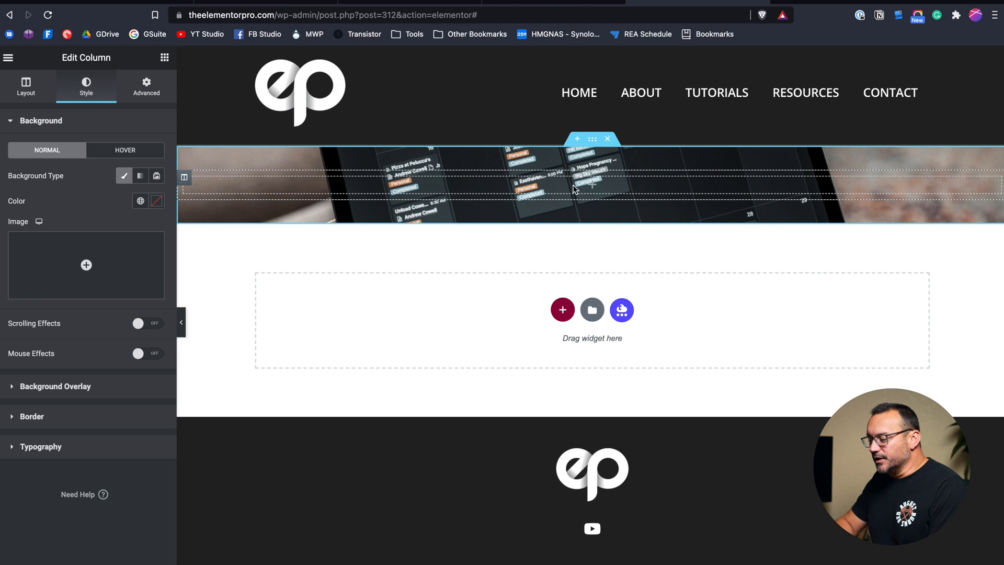
mouse_move(447, 194)
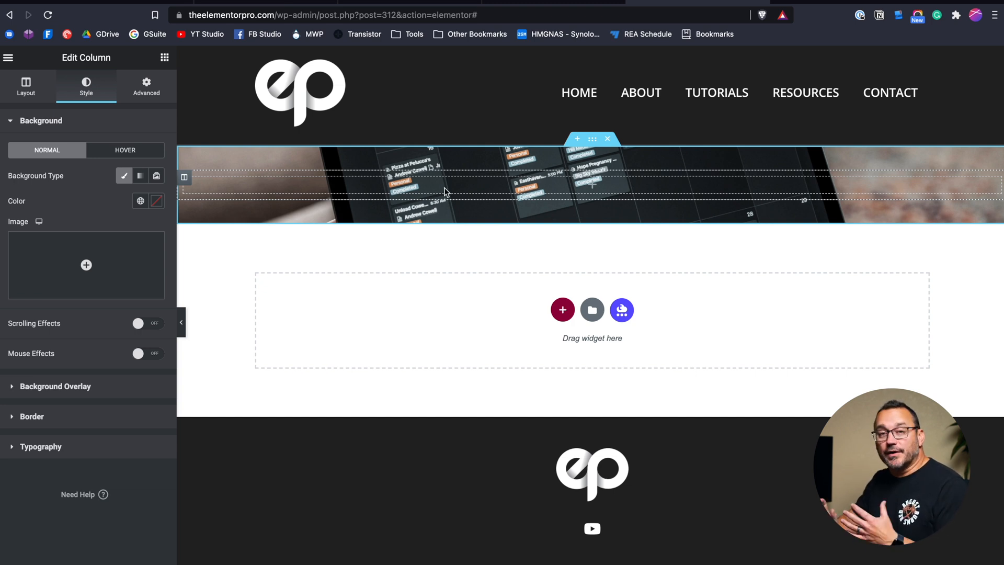
mouse_move(355, 168)
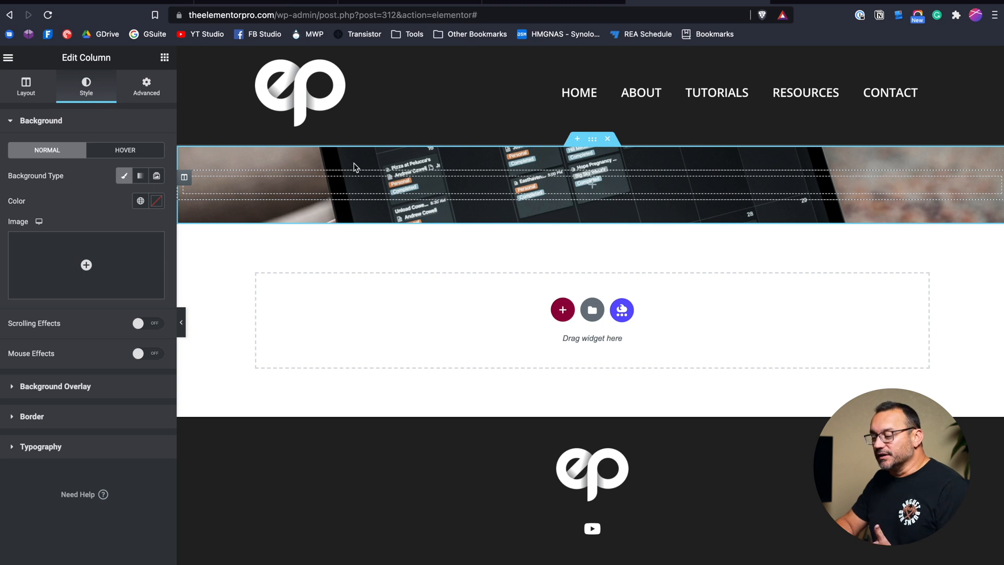
mouse_move(570, 179)
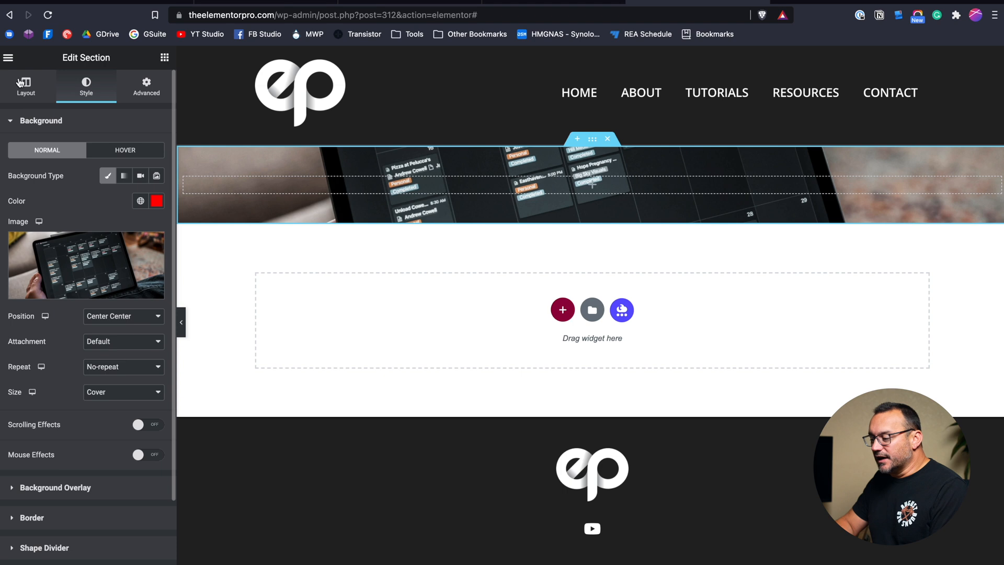
- Set the section Content Width to Boxed and drag the width slider to 625
click(25, 87)
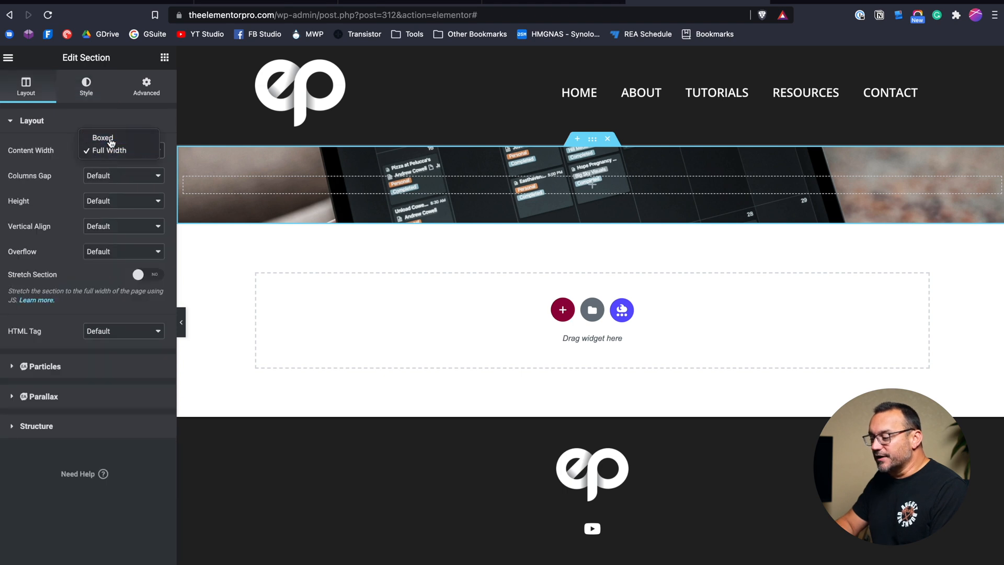
click(102, 138)
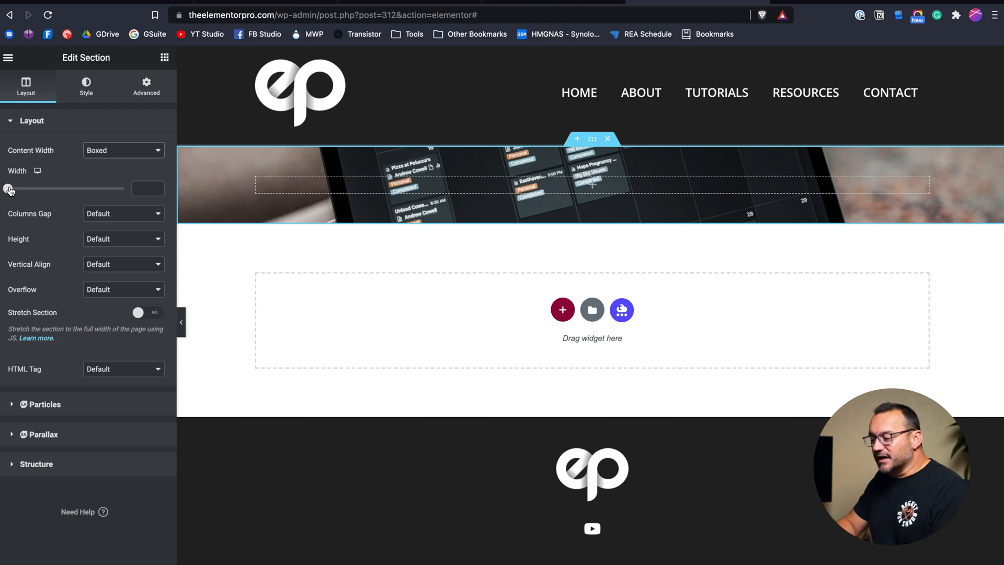
drag(9, 188, 29, 188)
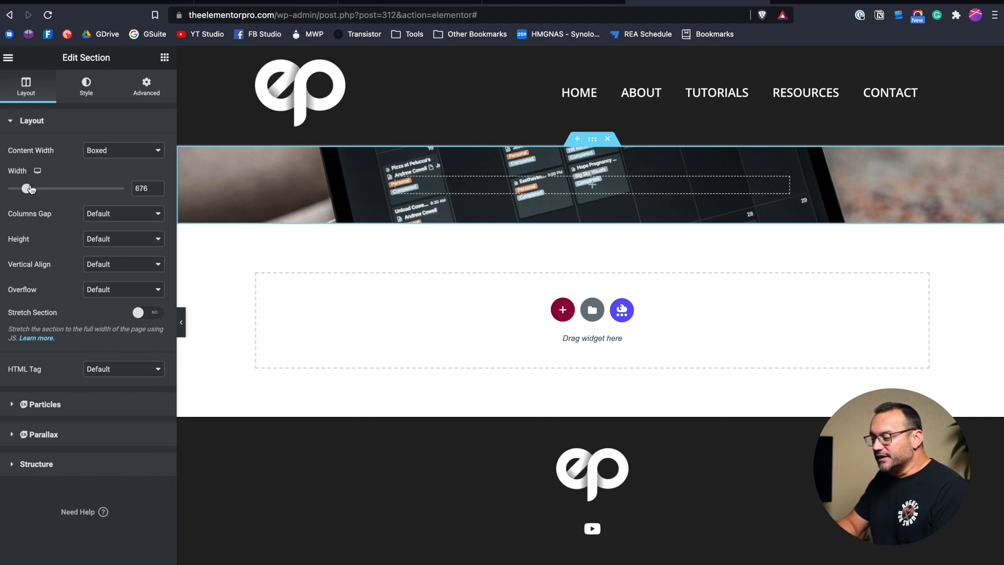
drag(31, 188, 25, 188)
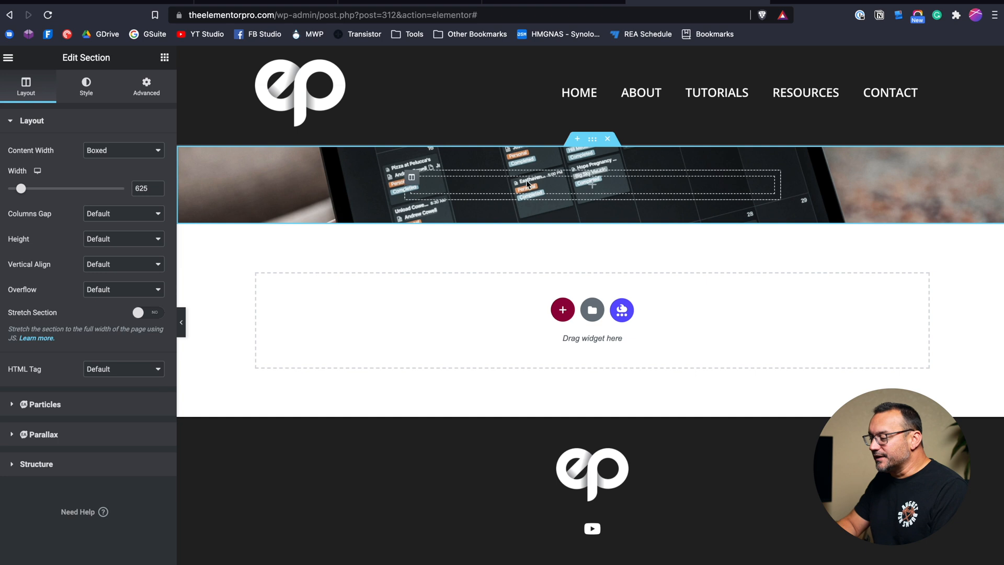
mouse_move(508, 197)
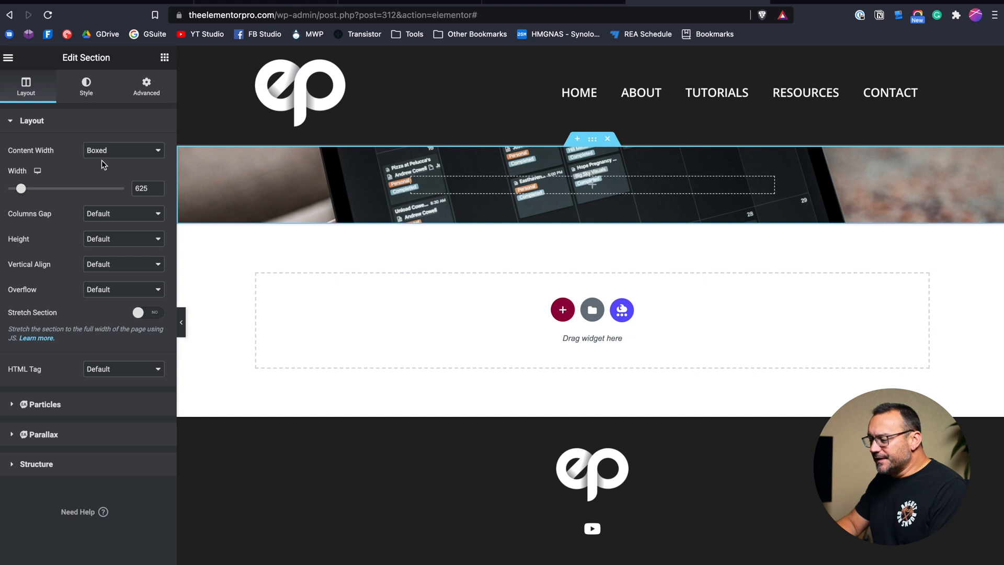
click(124, 149)
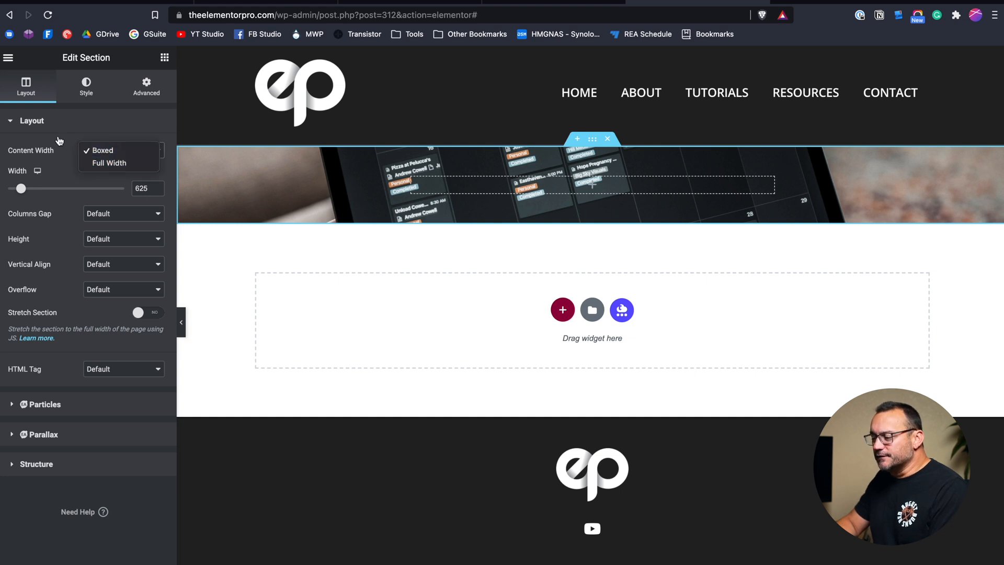
click(102, 150)
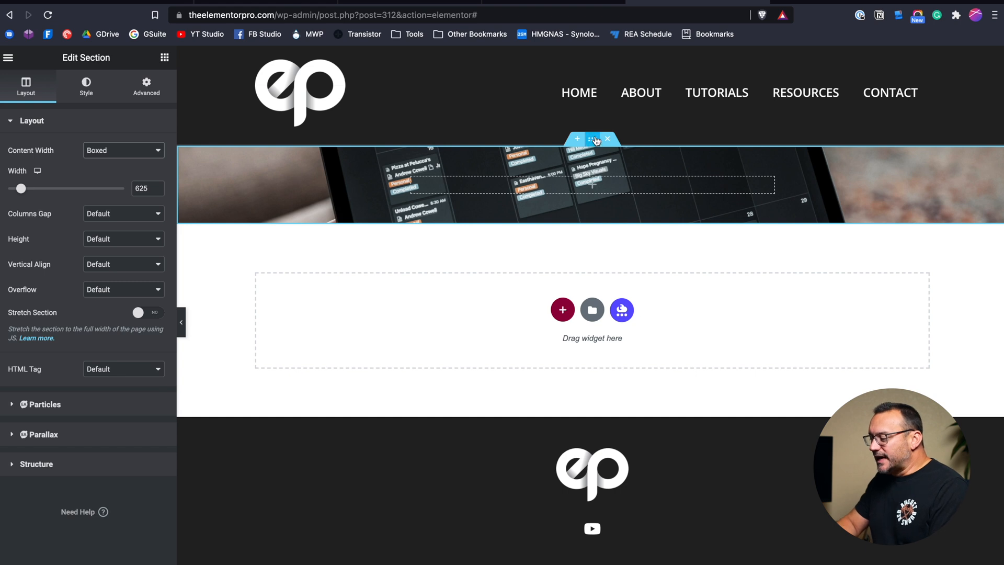
mouse_move(500, 163)
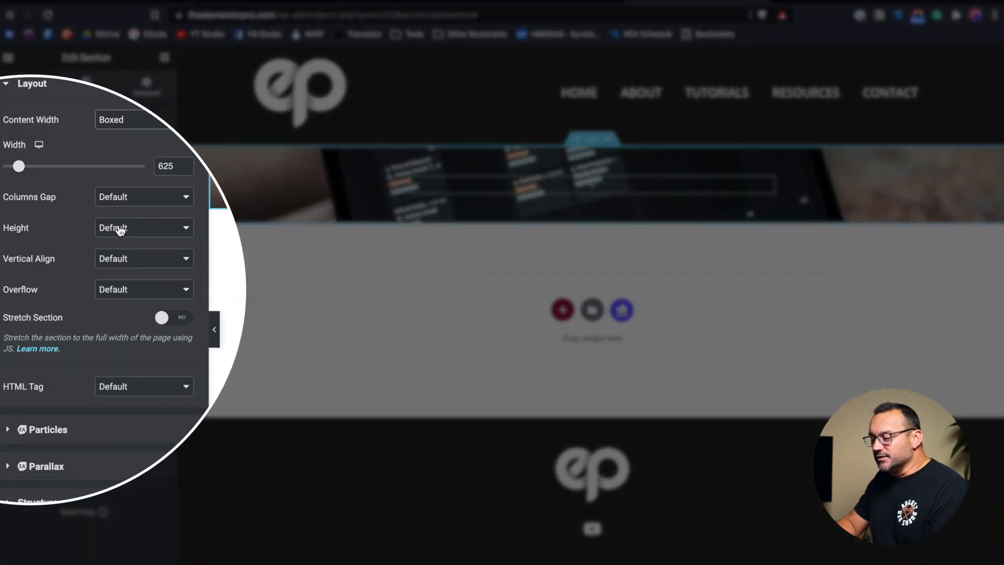
- Set the section to a 400 px minimum height with the column positioned in the middle
click(143, 227)
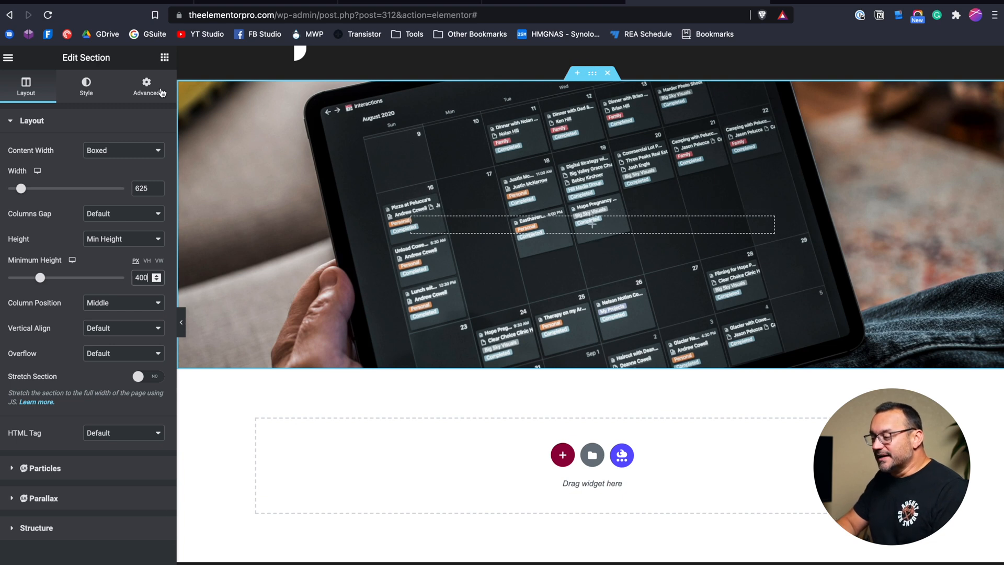
click(146, 87)
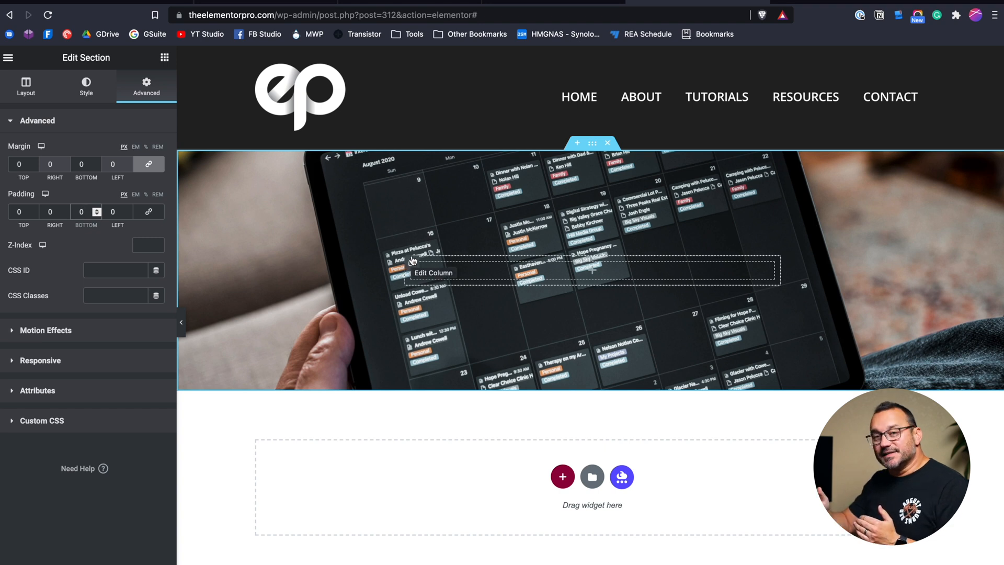
mouse_move(127, 201)
text(40)
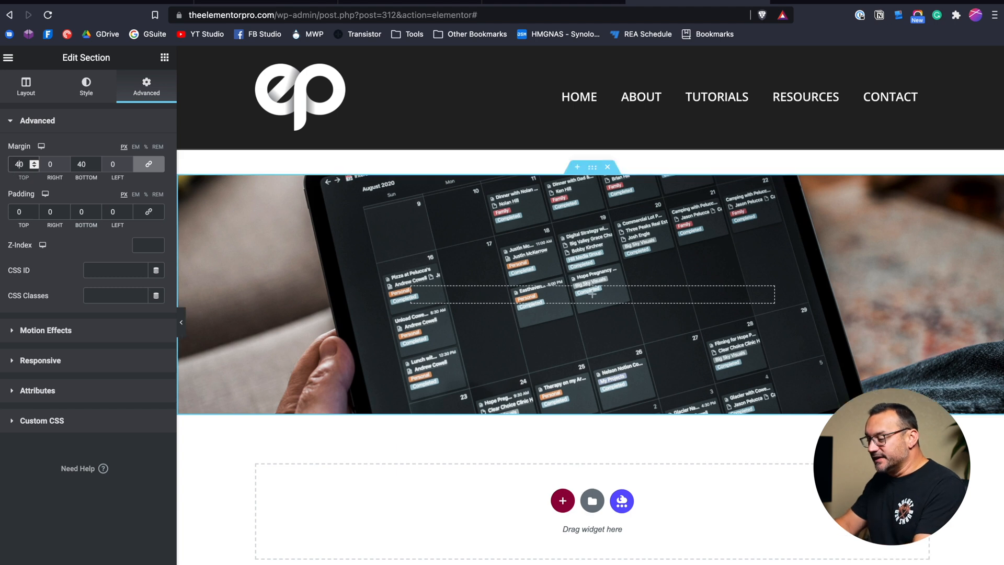
mouse_move(148, 212)
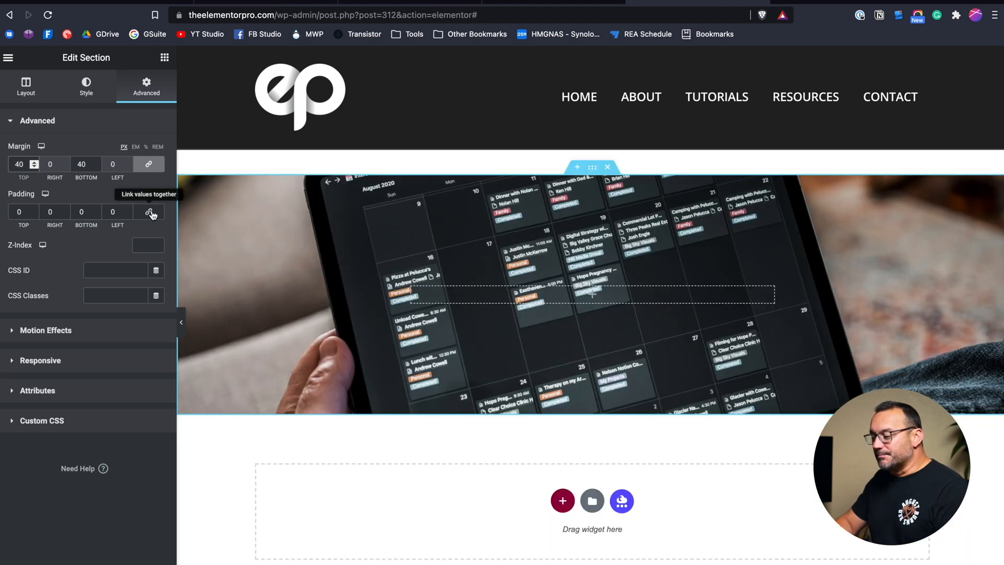
- Reset the section's top and bottom margin from 40 back to 0
click(148, 213)
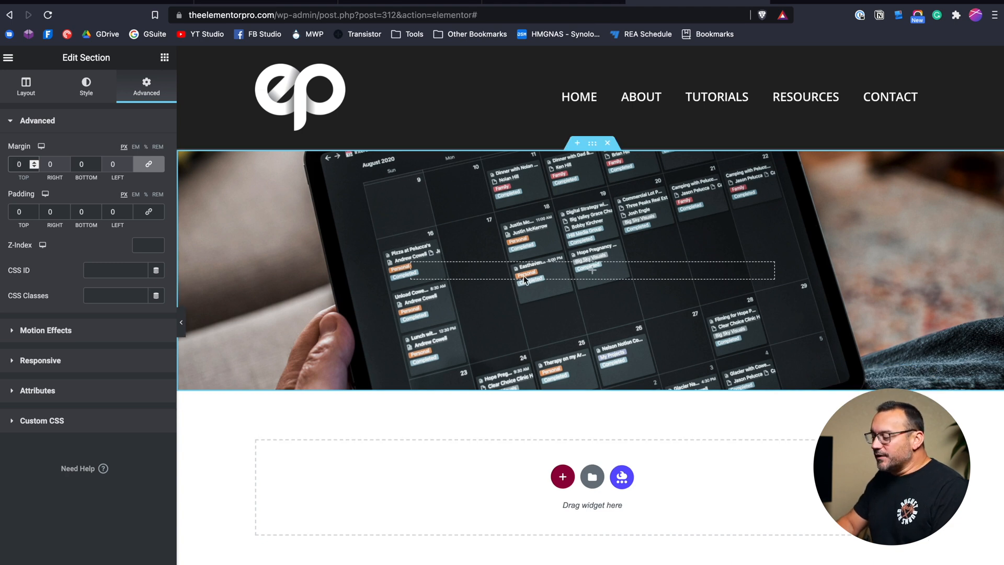
mouse_move(409, 210)
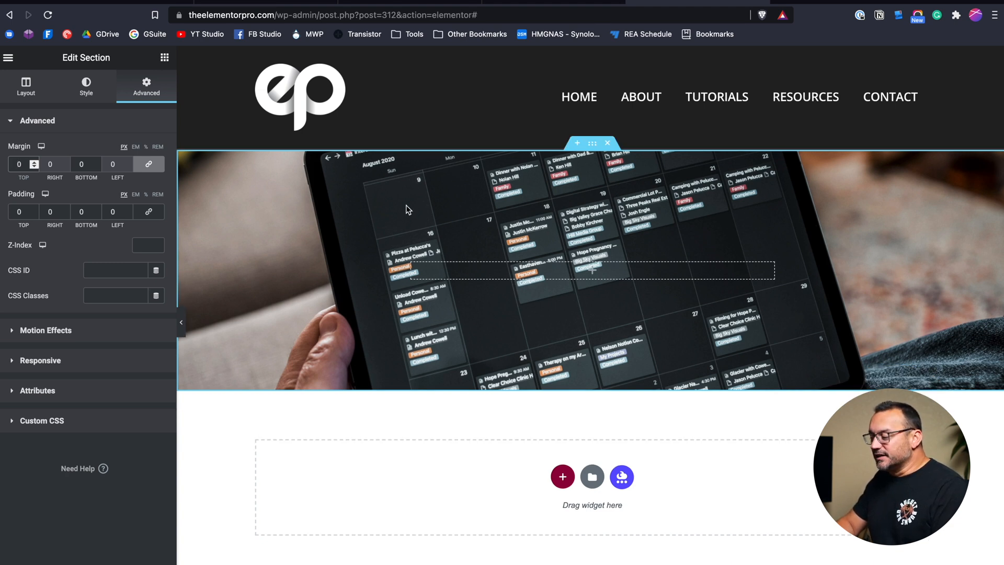
mouse_move(360, 312)
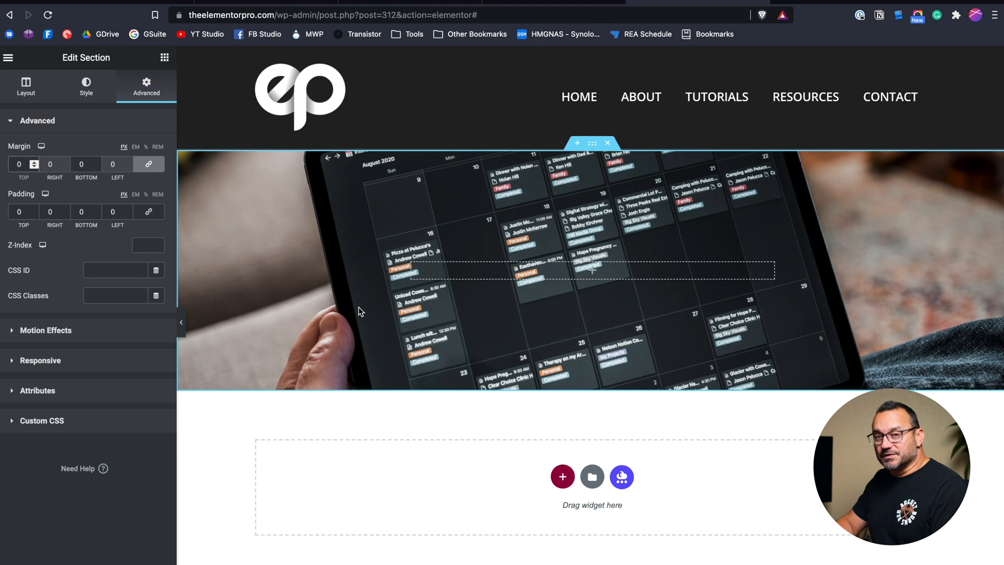
click(26, 87)
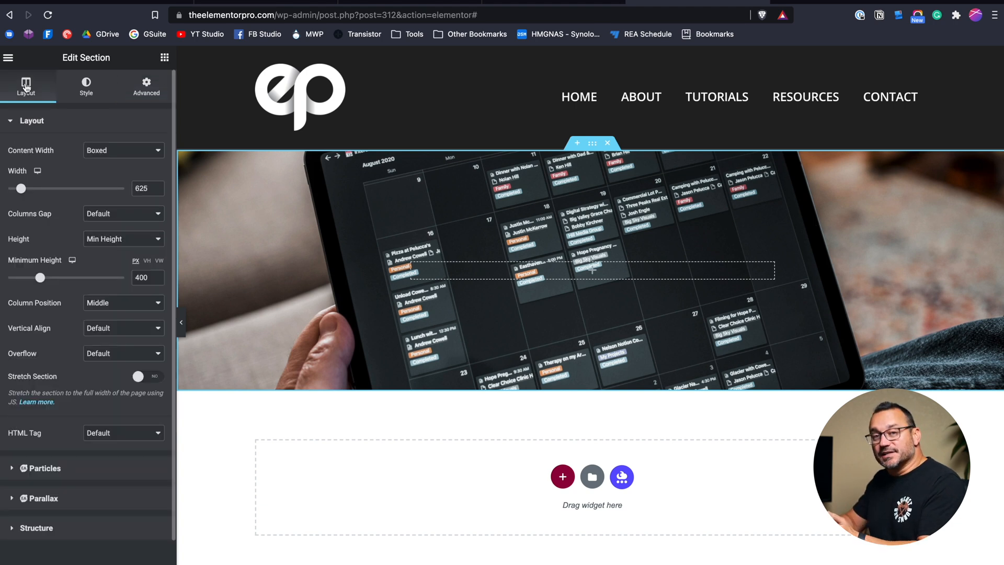
mouse_move(487, 221)
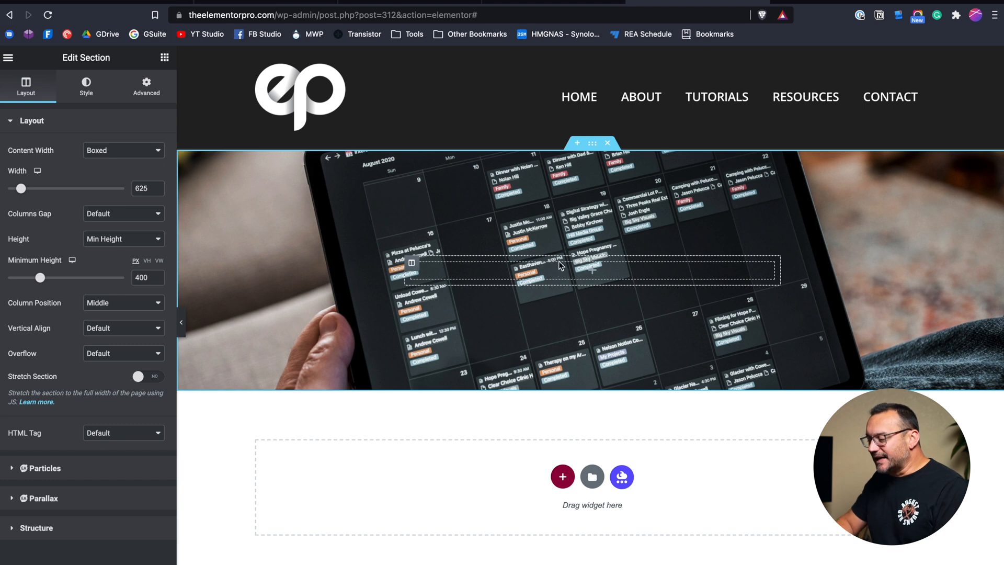
- Drag a Heading widget and a Button widget into the hero section's column
click(164, 58)
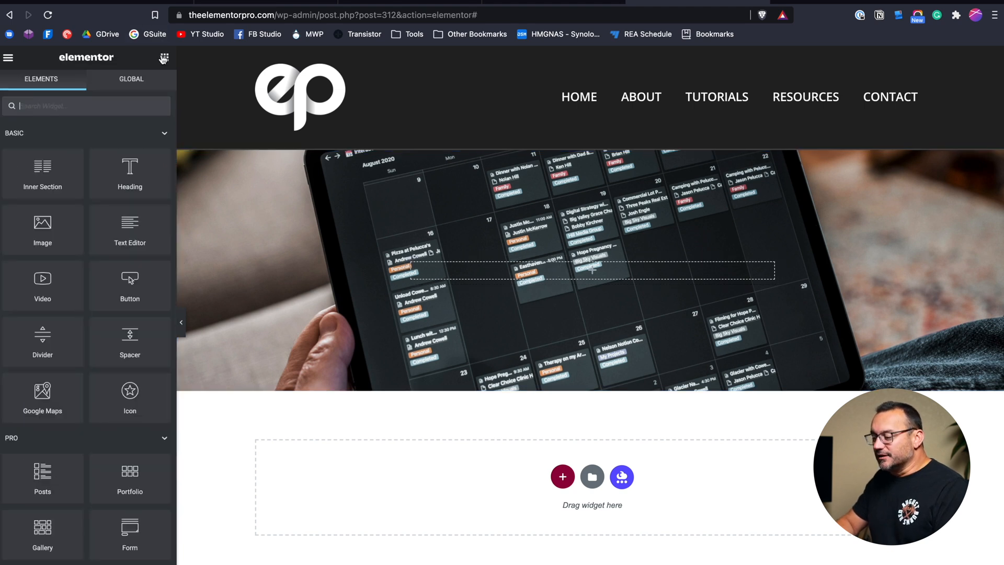
mouse_move(42, 229)
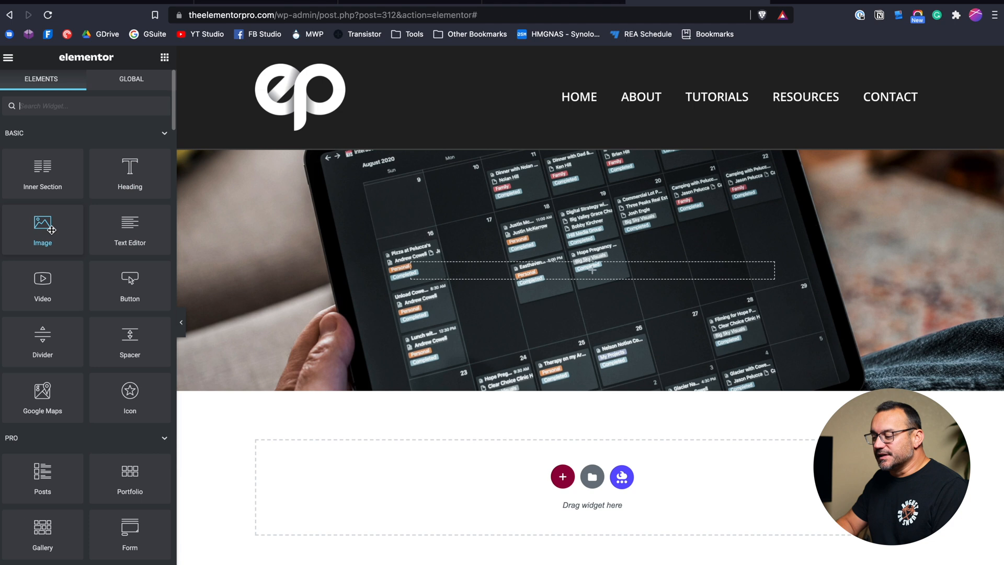
mouse_move(130, 284)
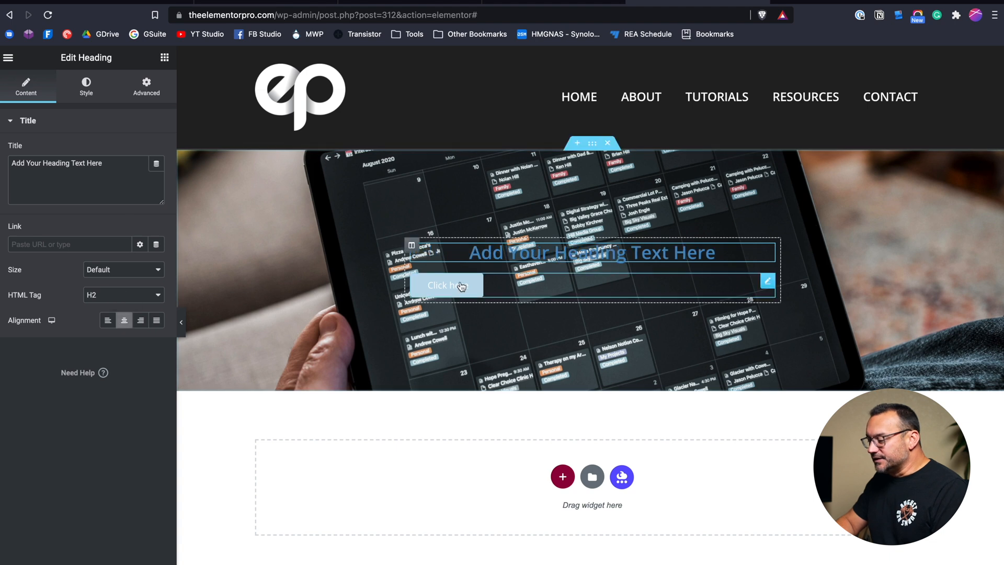
click(447, 284)
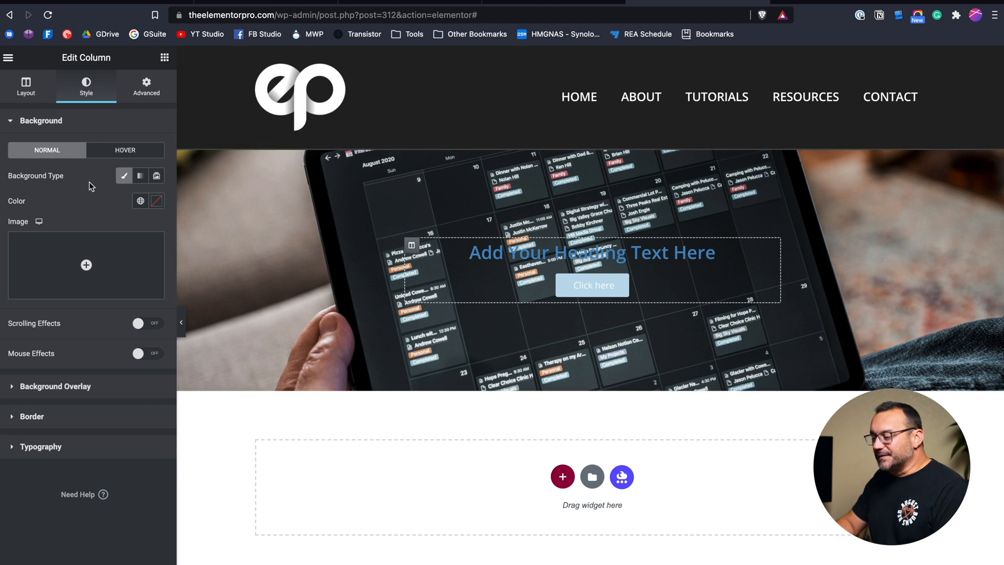
mouse_move(105, 199)
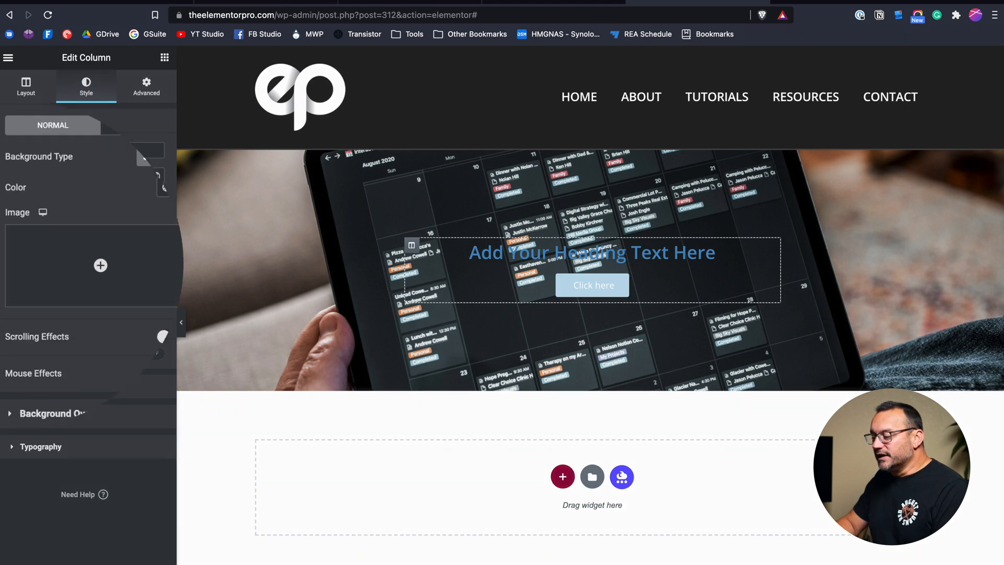
- Give the column a Classic #000000 background and 30px linked padding
click(167, 187)
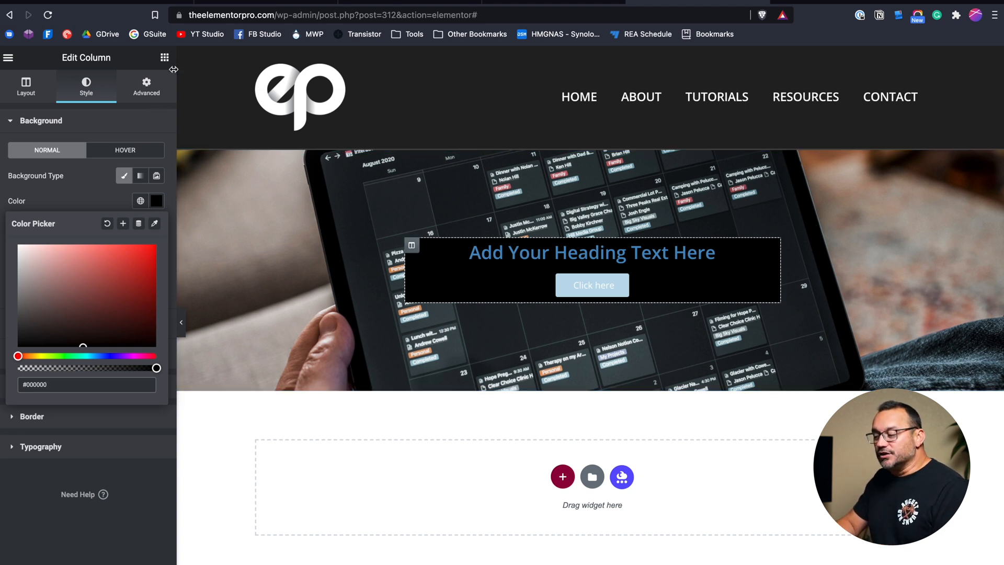
click(146, 86)
text(30)
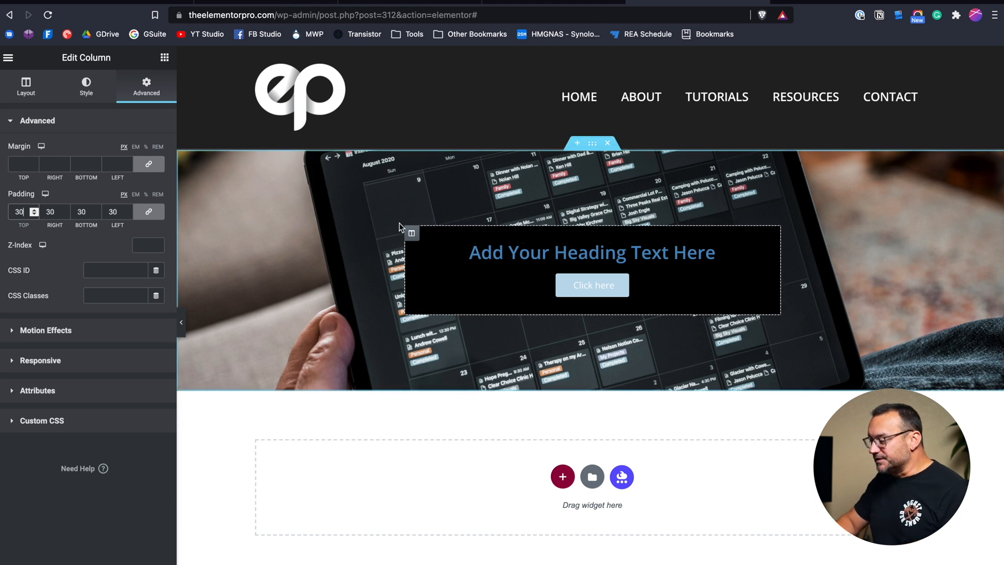
mouse_move(455, 229)
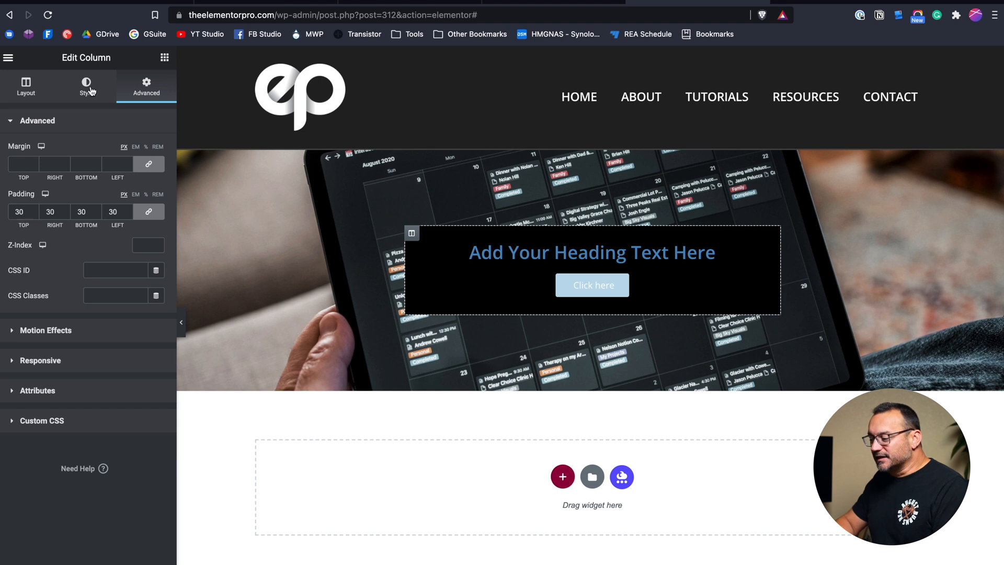
- Lower the column background colour's opacity so the photo shows through the black box
click(85, 87)
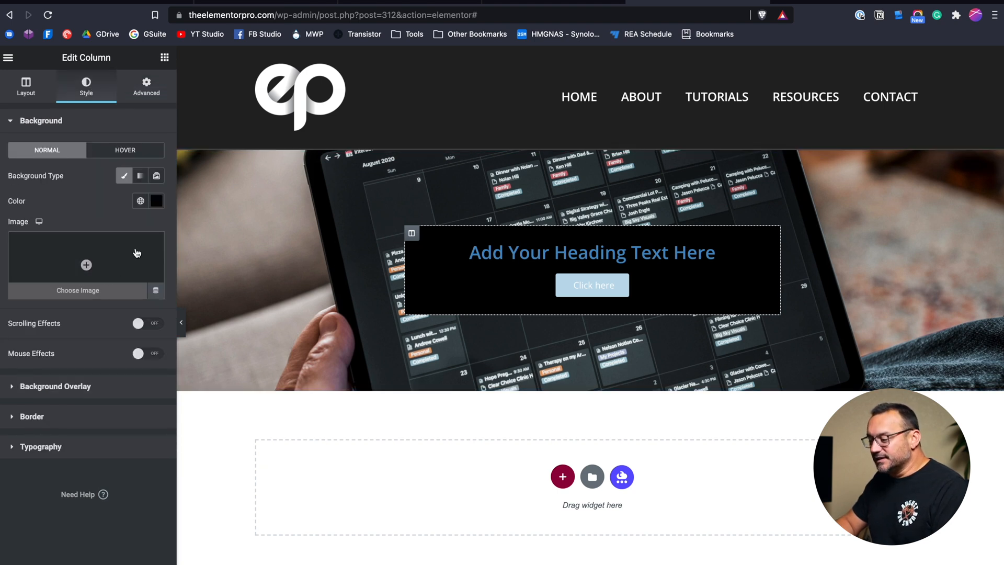
click(155, 201)
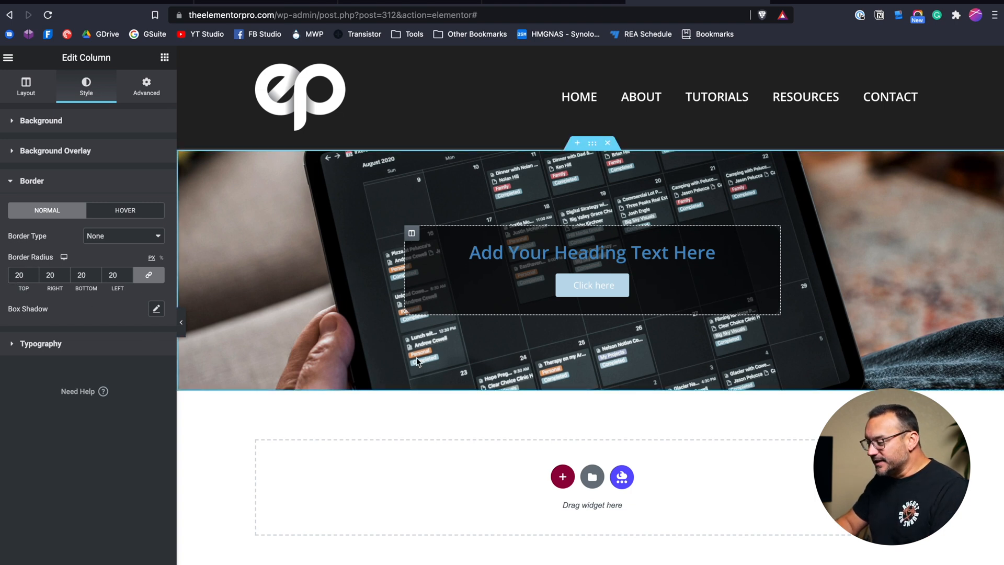
mouse_move(551, 142)
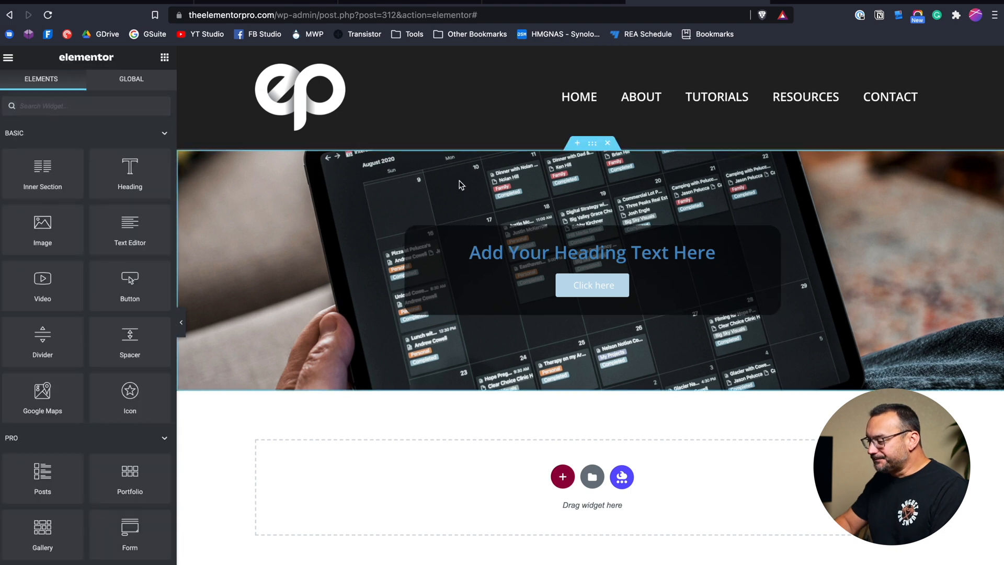
mouse_move(461, 267)
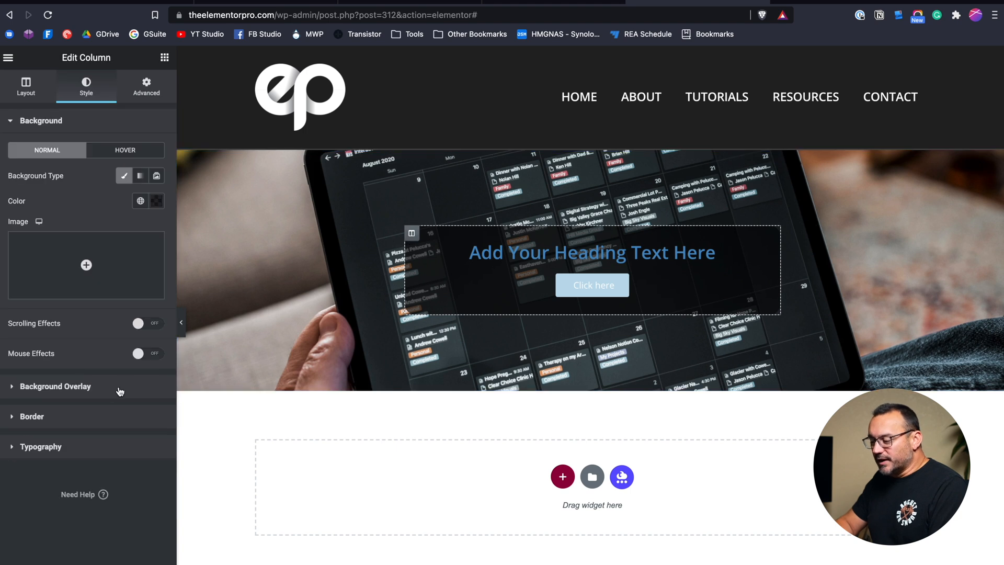
- Give the column a solid 2px border with a chosen colour and preview the result
click(31, 416)
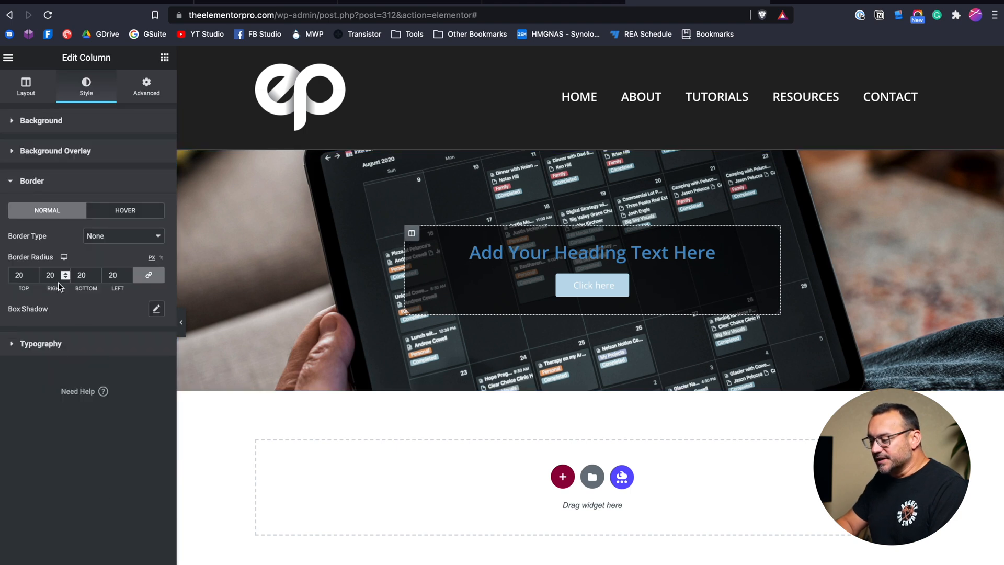
click(122, 235)
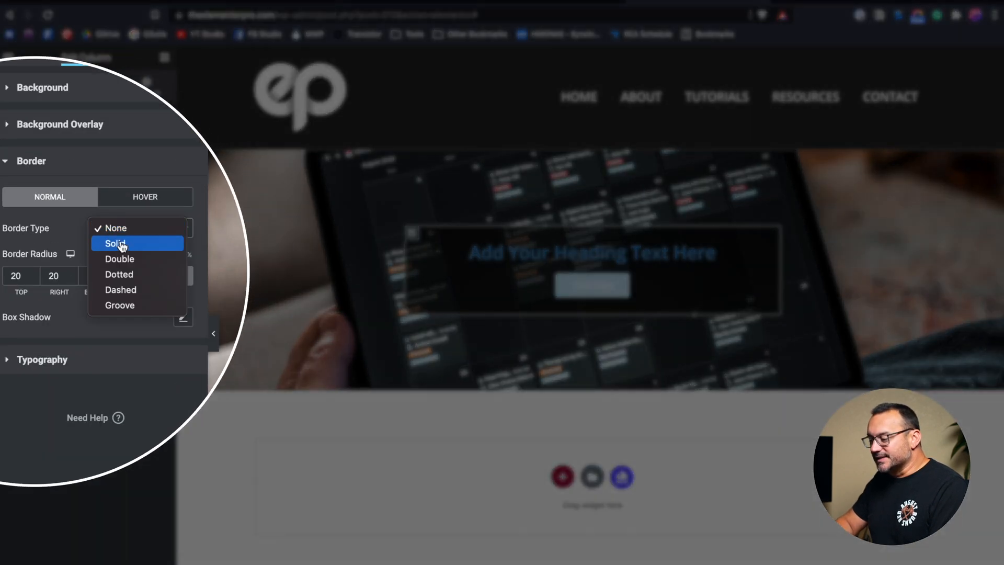
click(116, 243)
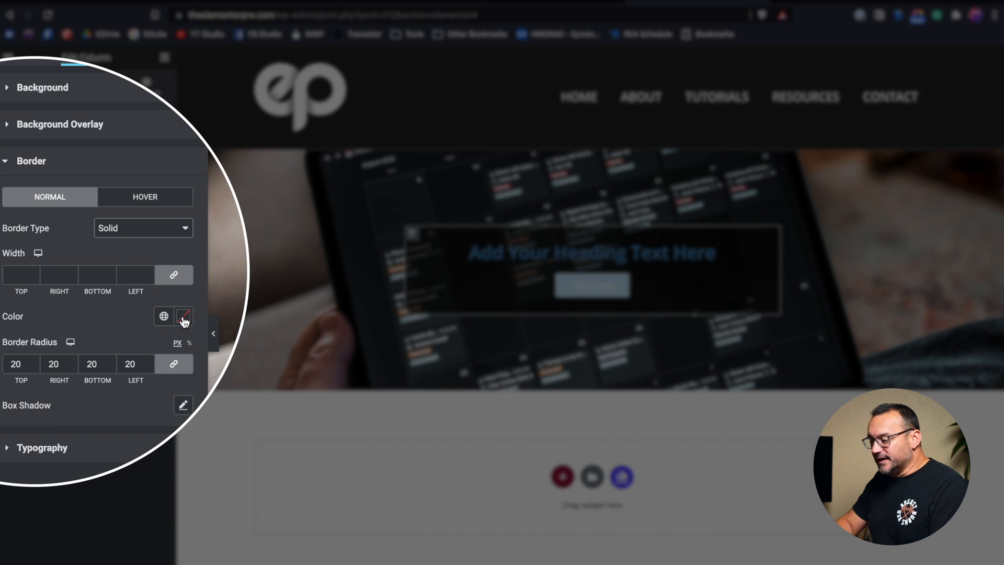
click(183, 316)
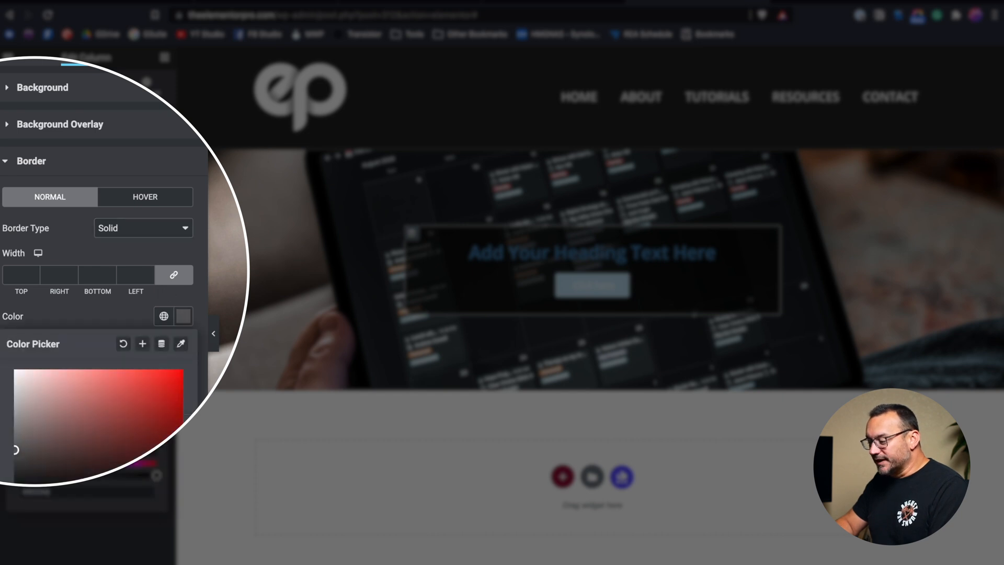
mouse_move(61, 314)
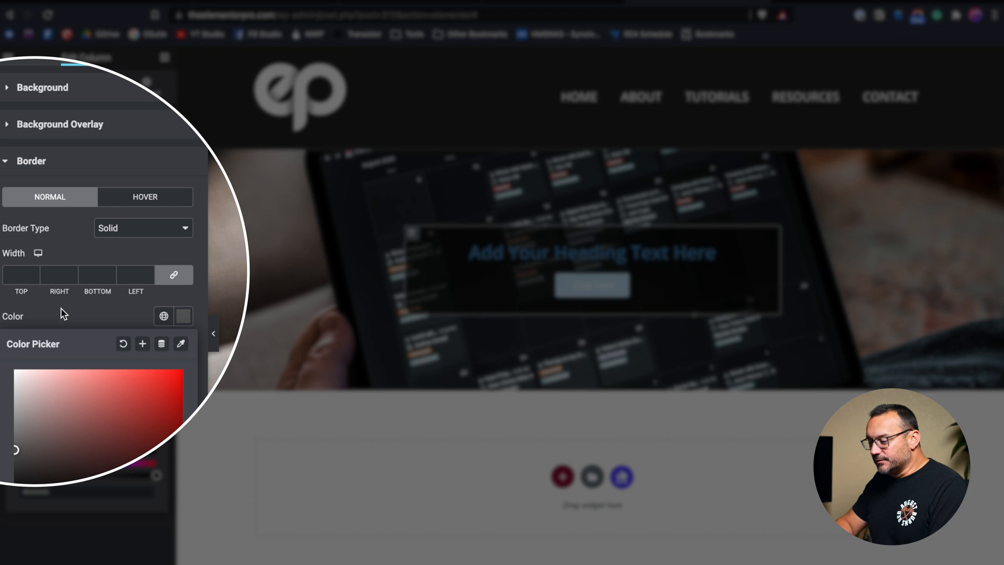
click(21, 274)
text(2)
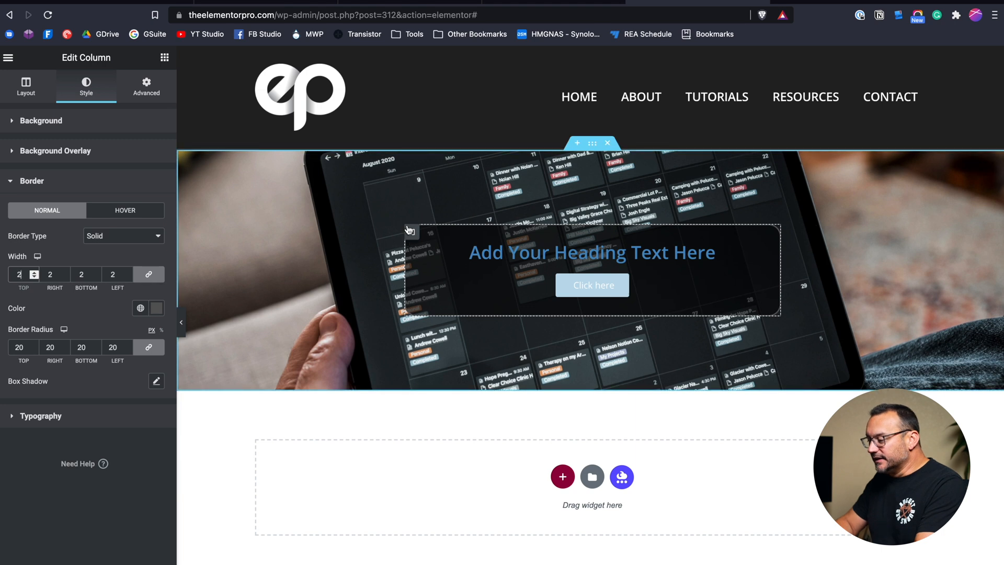
click(9, 58)
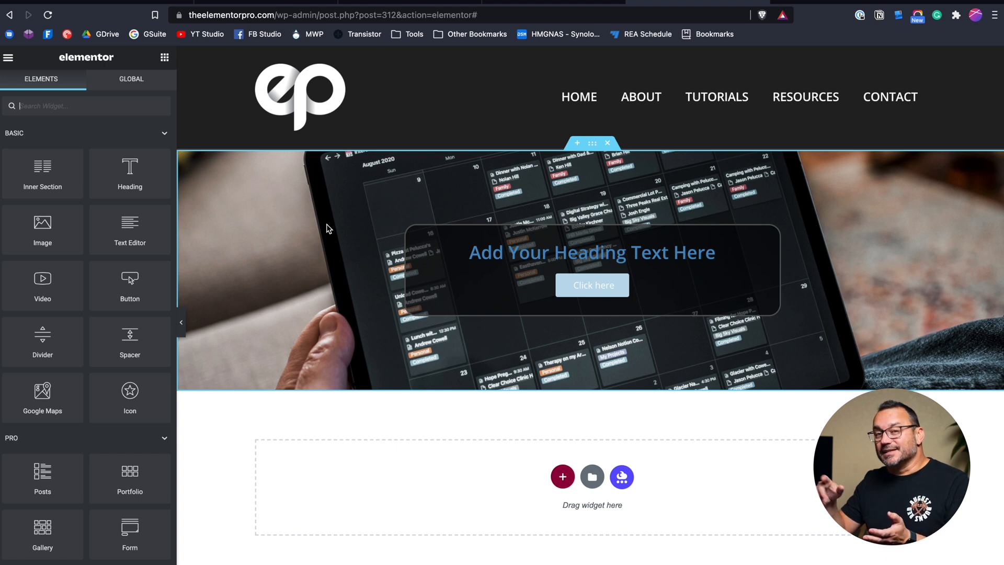
click(591, 252)
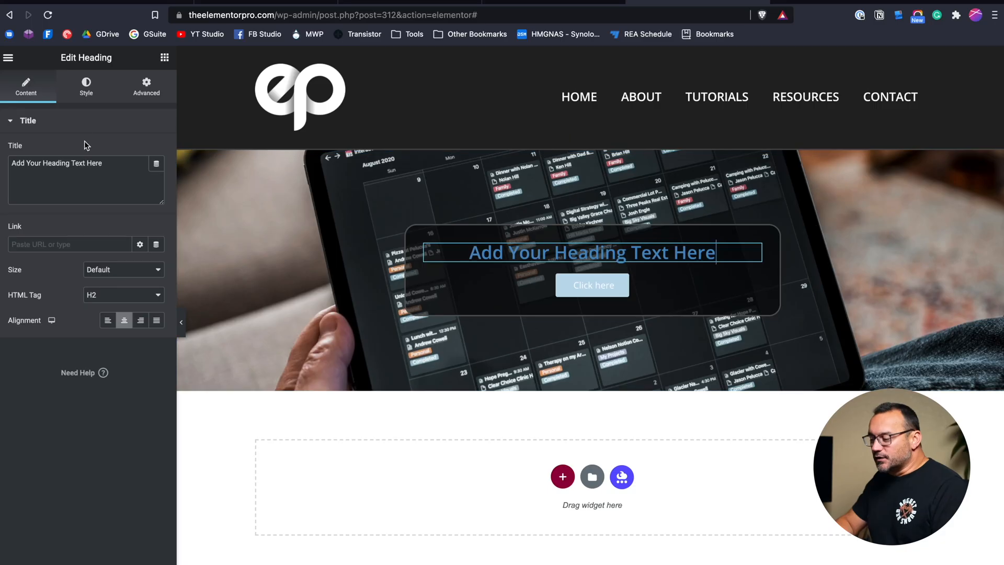
- Switch to the heading's Style options to set its text colour to white #FFFFFF
click(85, 86)
text(#FFFFFF)
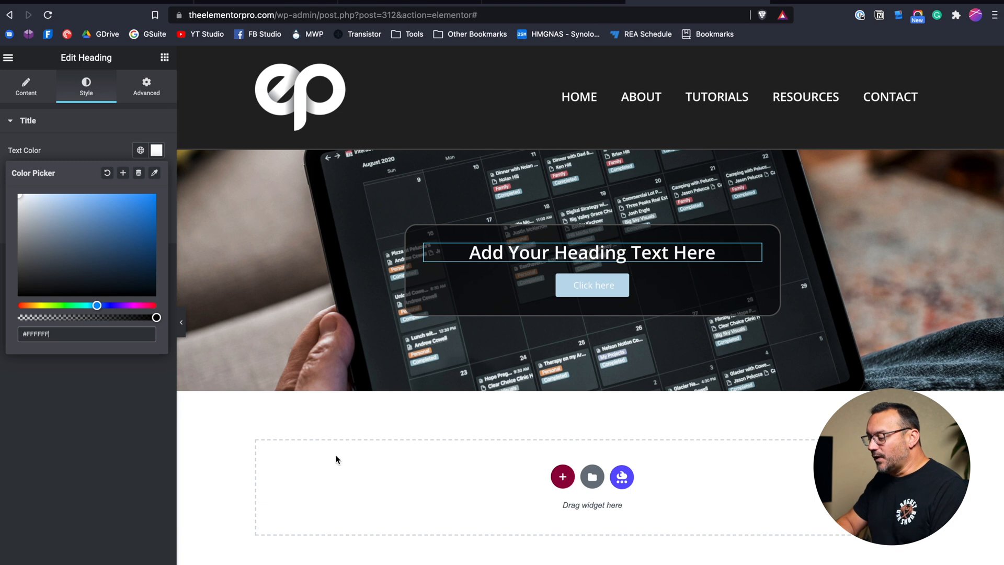
mouse_move(529, 117)
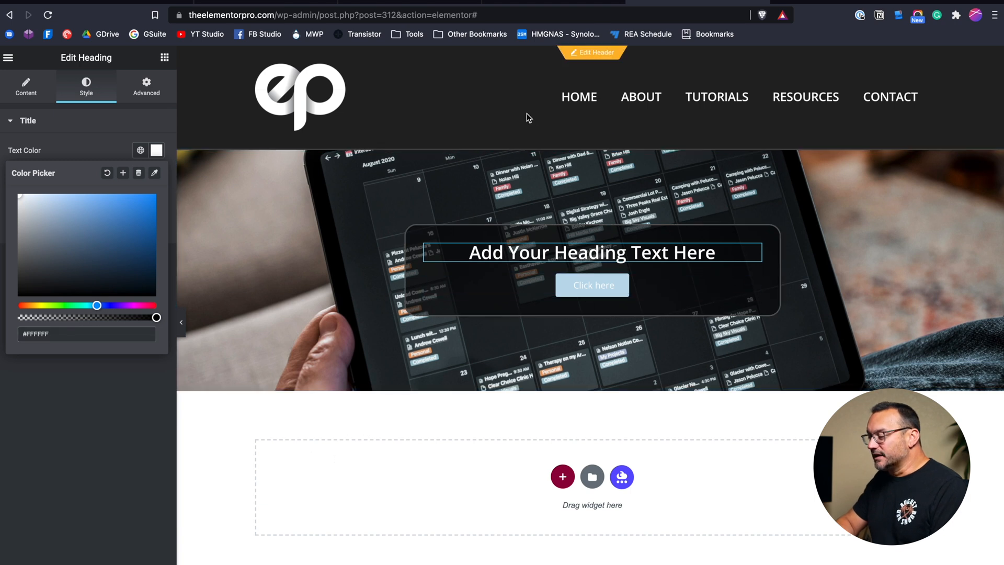